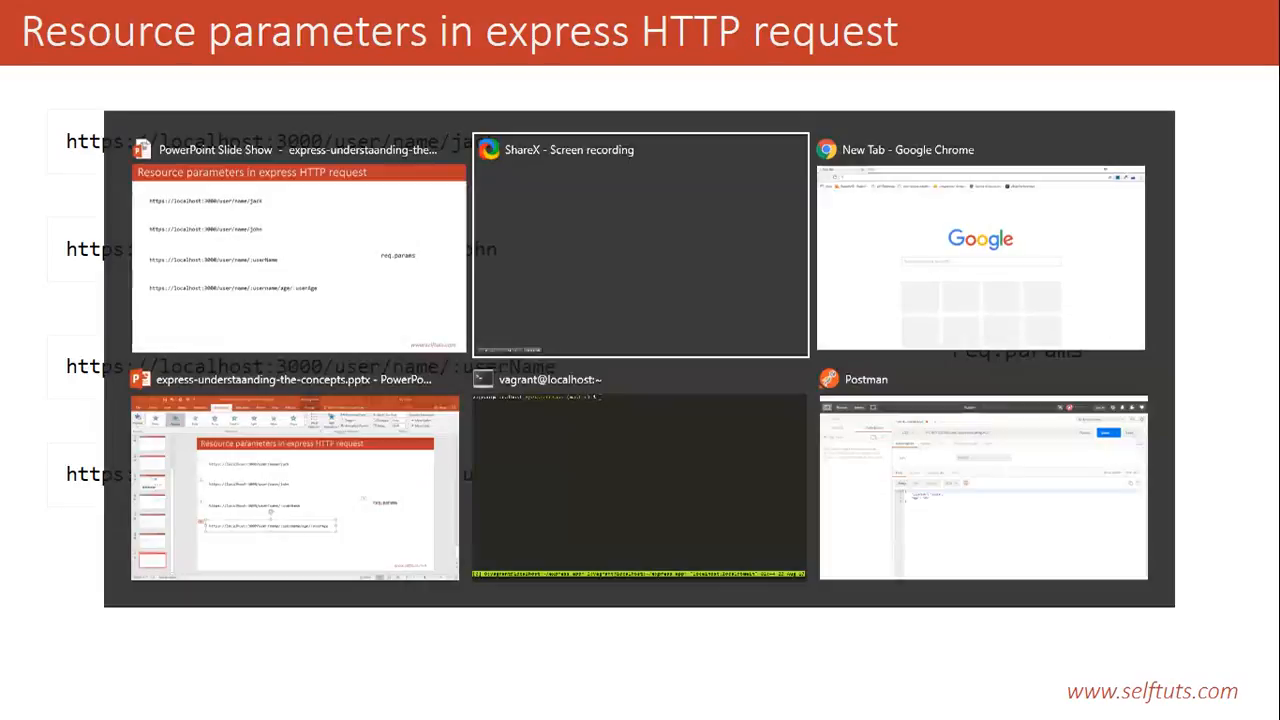
# Step: In the vagrant terminal, list the express-app files and launch vim with NERDTree
pyautogui.click(983, 488)
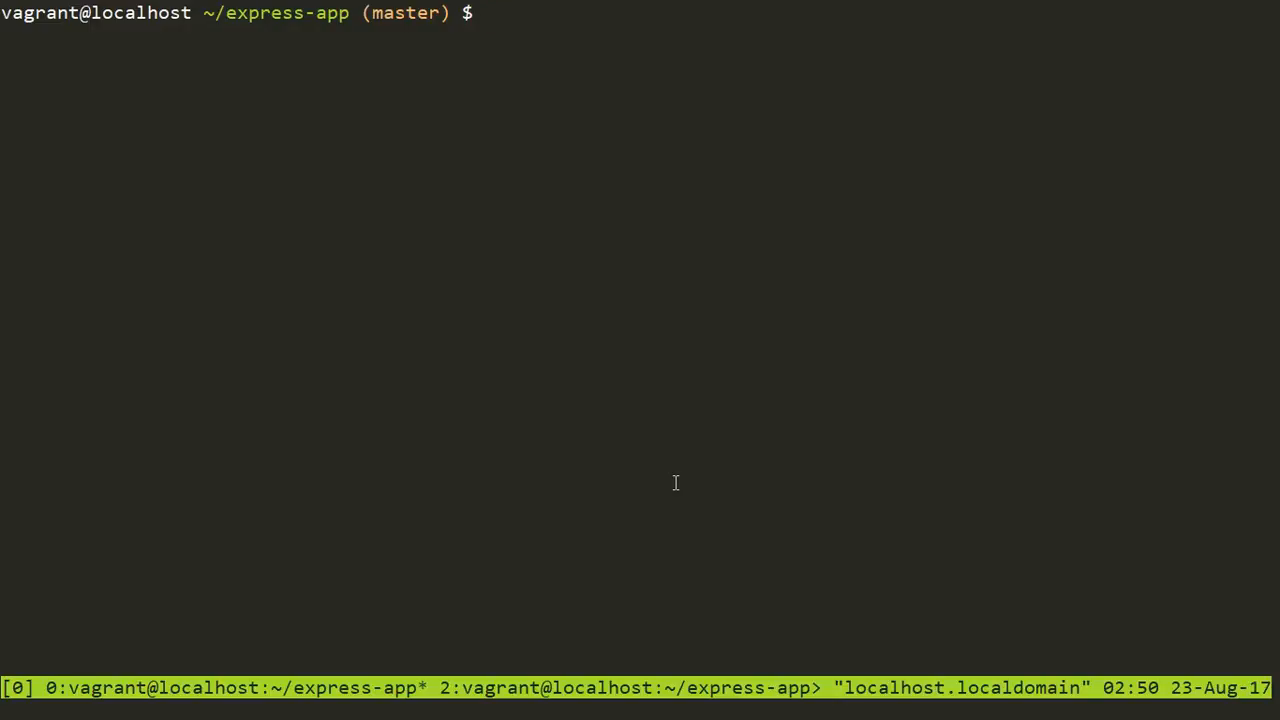
pyautogui.write('ls')
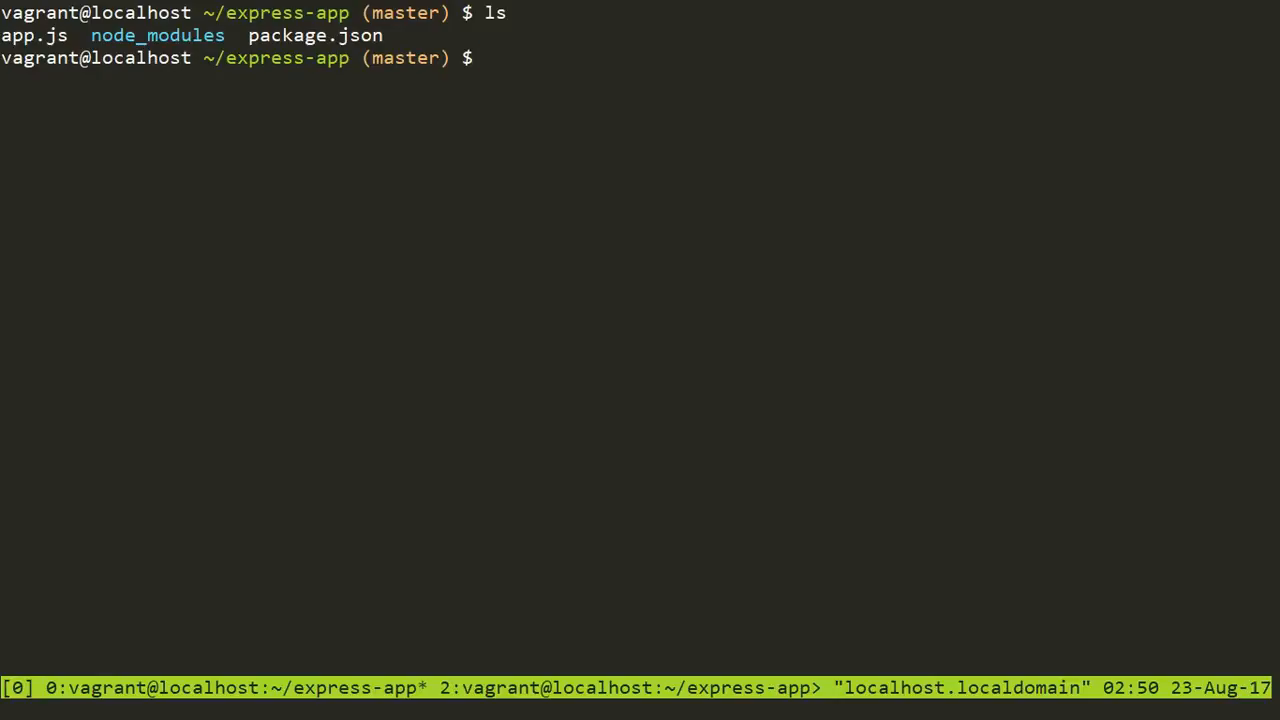
pyautogui.write('vim')
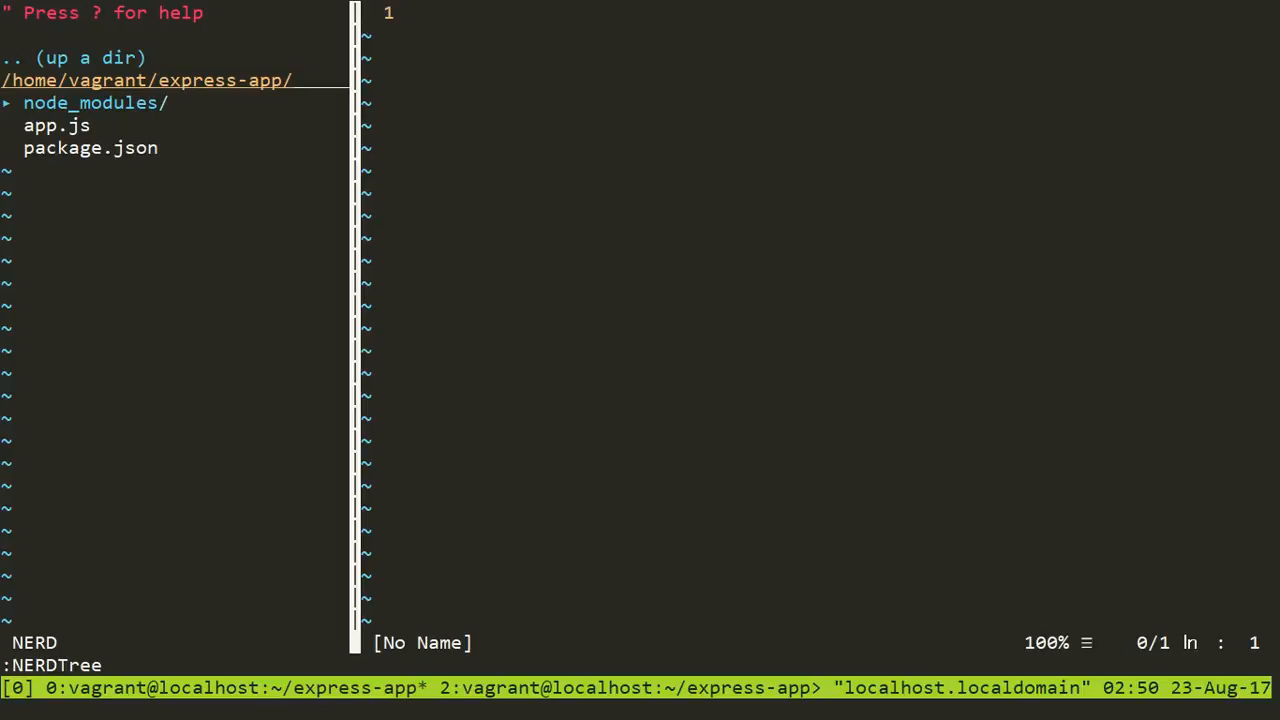
# Step: In app.js, replace the query lines with var resourceParams = req.params; and return resourceParams
pyautogui.click(57, 125)
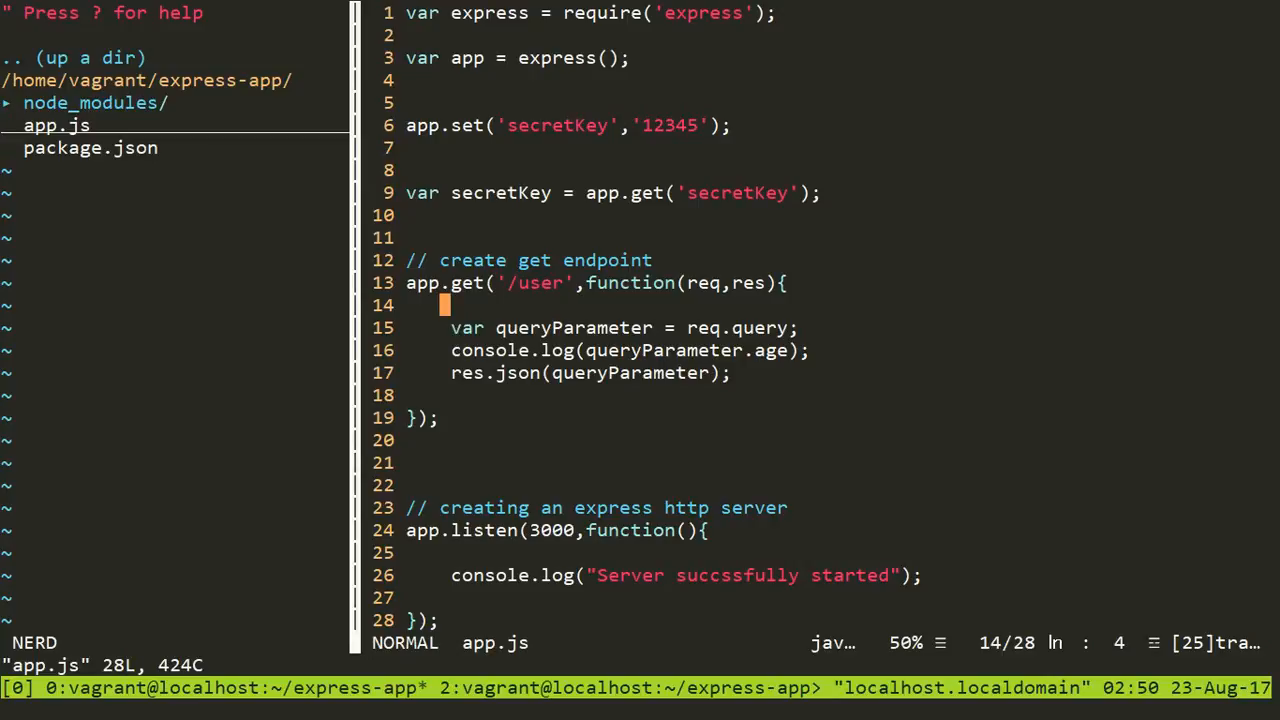
pyautogui.press('j')
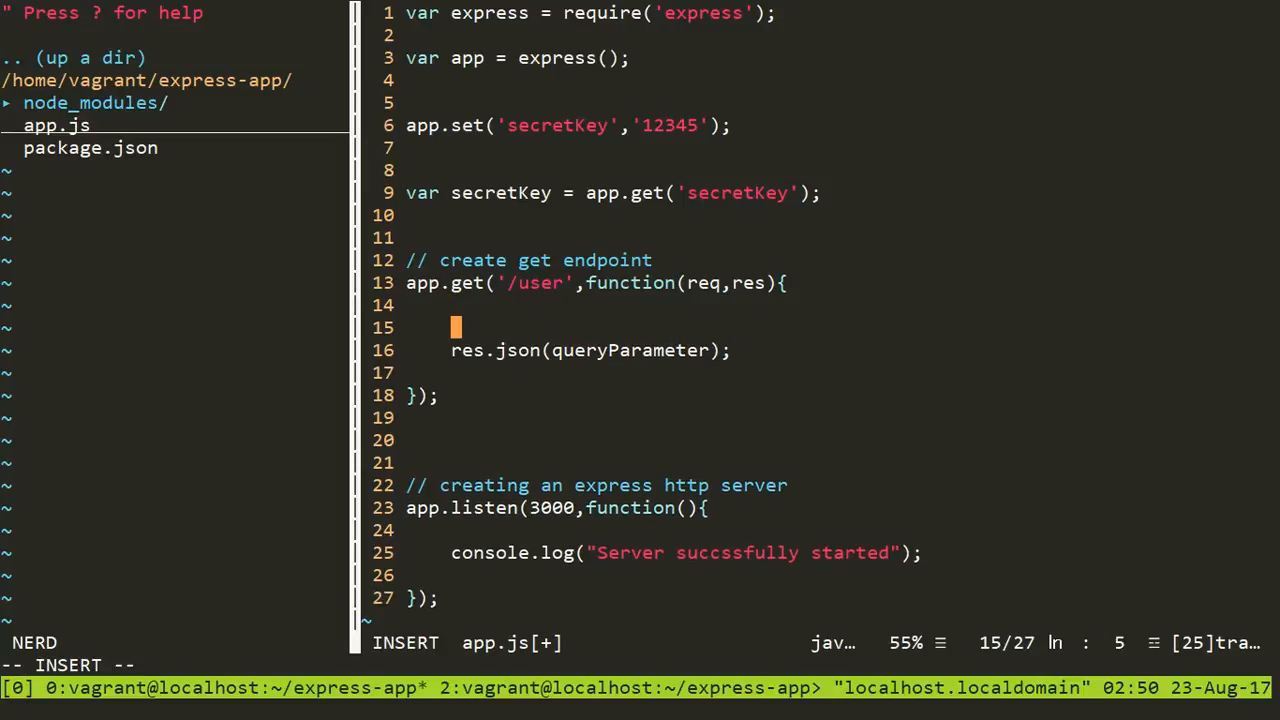
pyautogui.write('var')
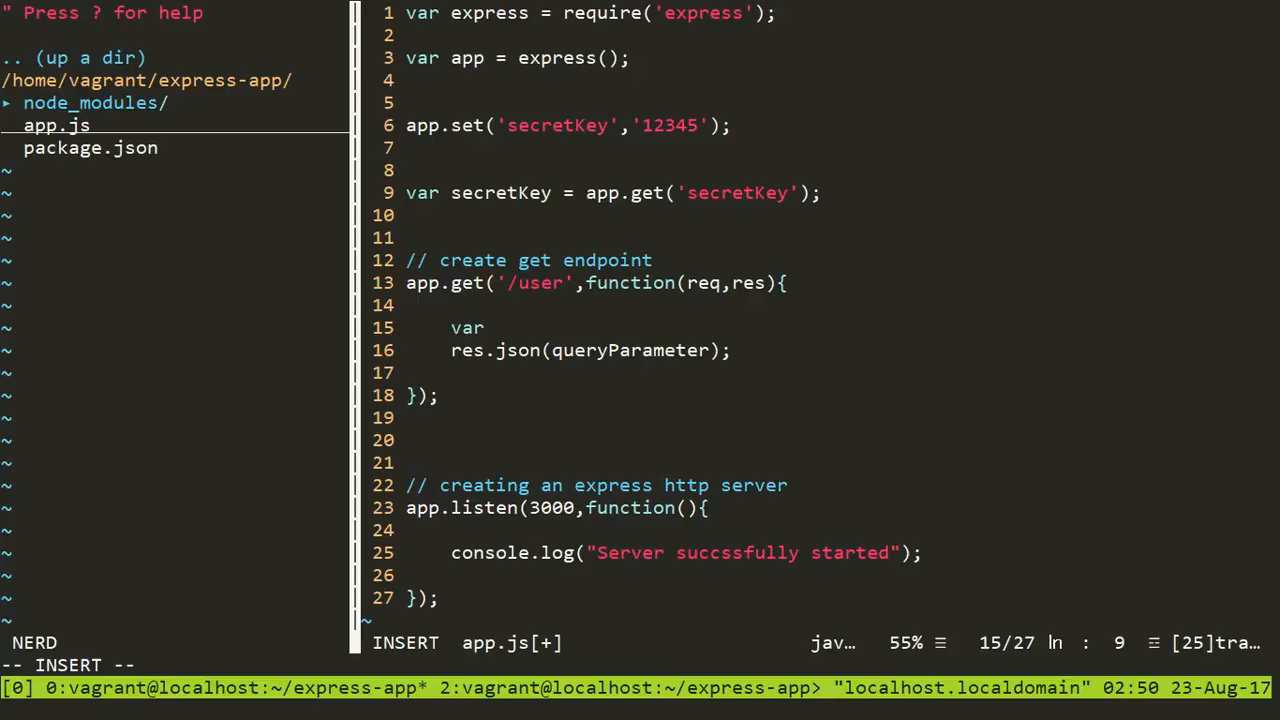
pyautogui.write('resour')
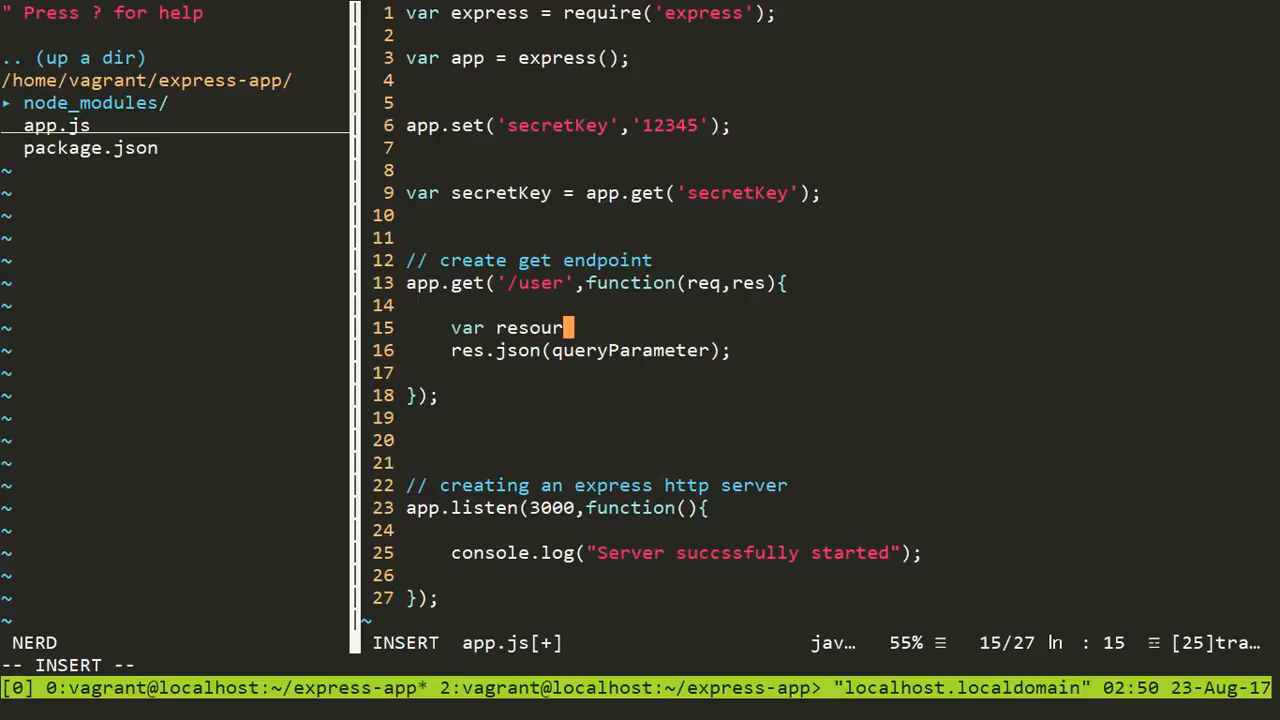
pyautogui.write('ceP')
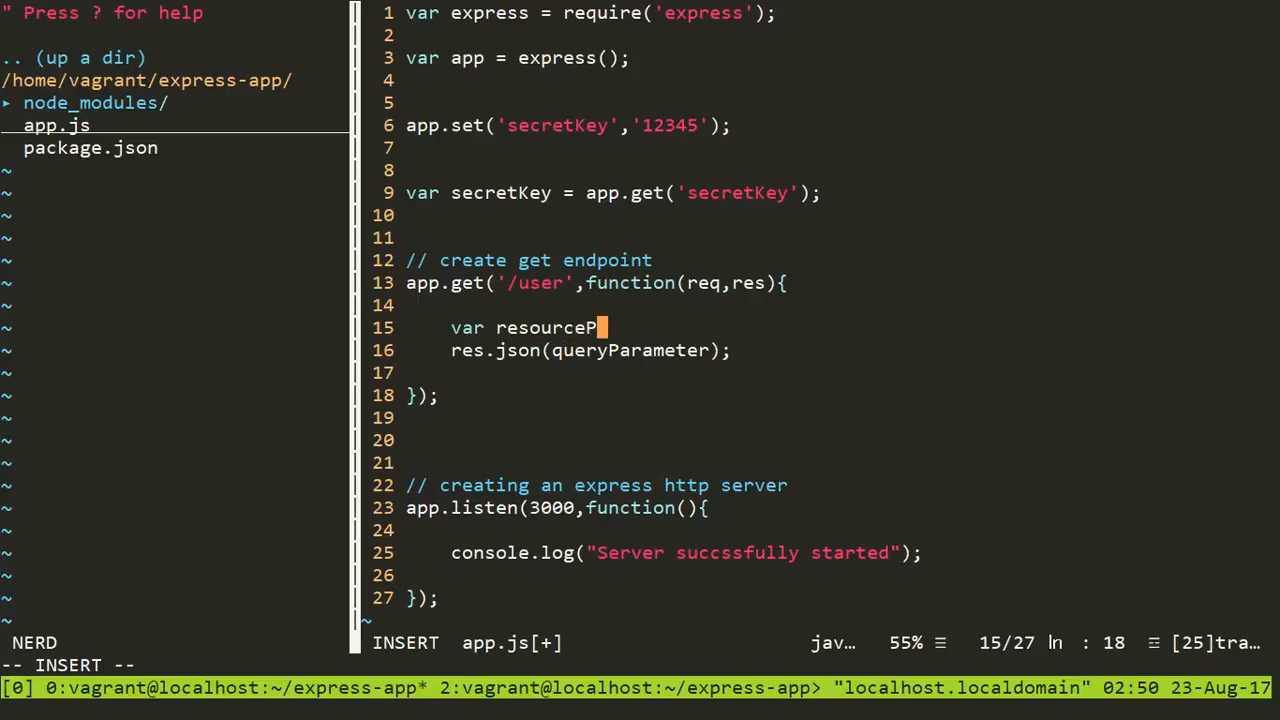
pyautogui.write('arams')
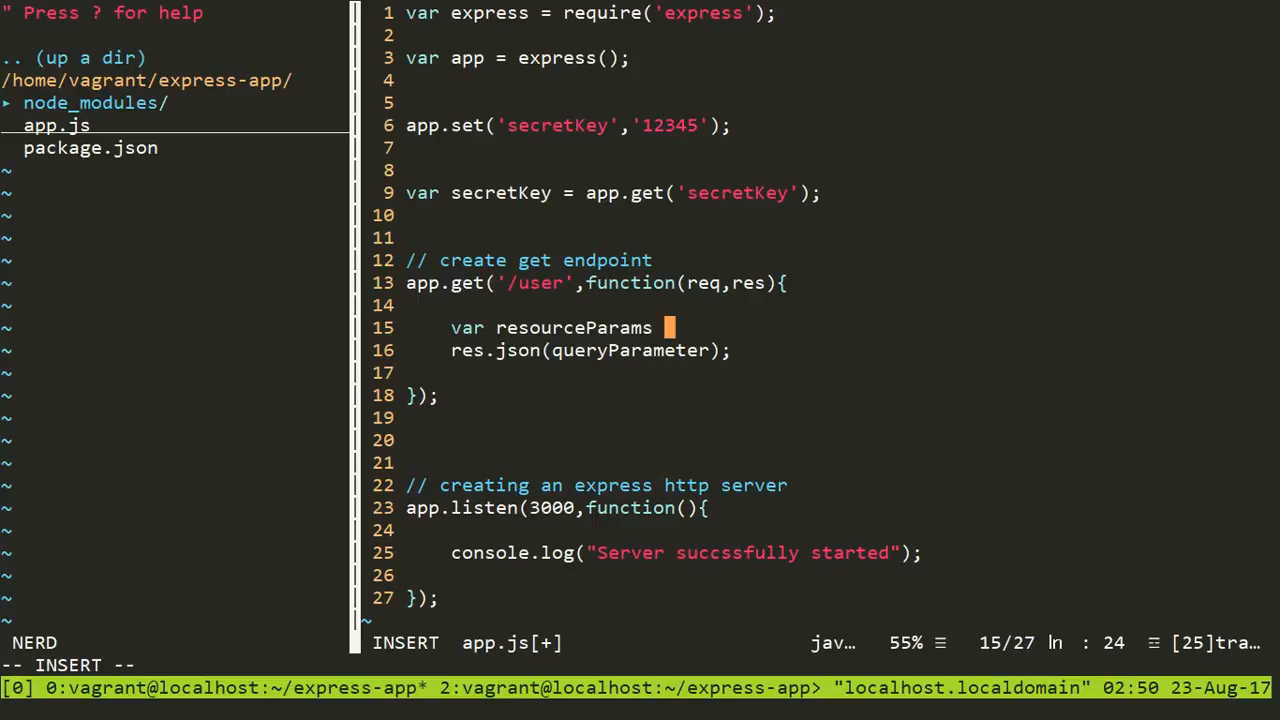
pyautogui.write('= req.pare')
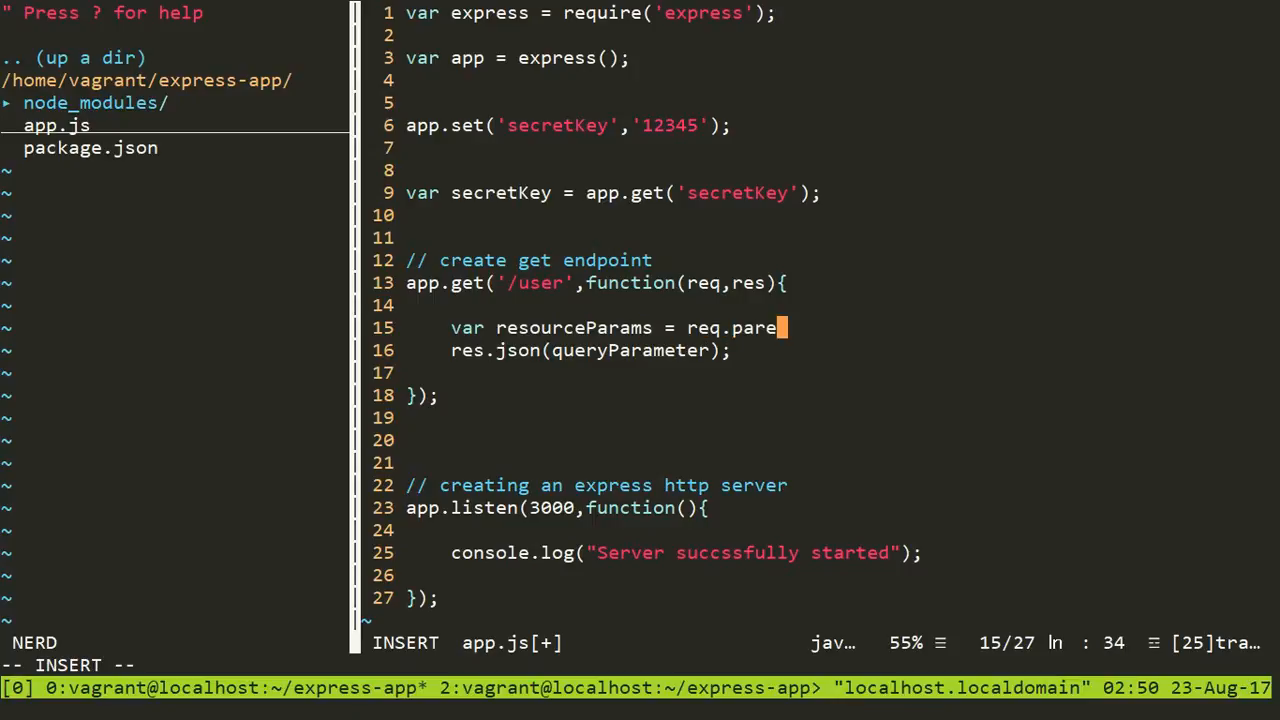
pyautogui.write('ms;')
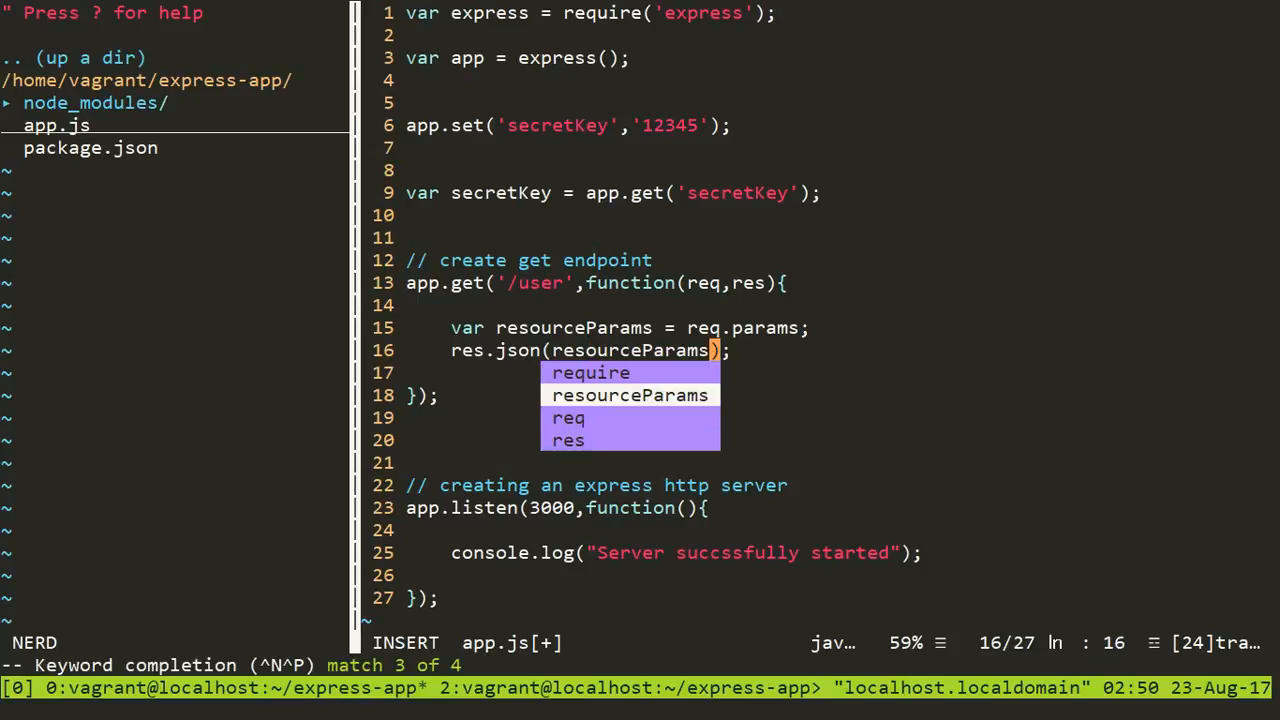
pyautogui.press('Escape')
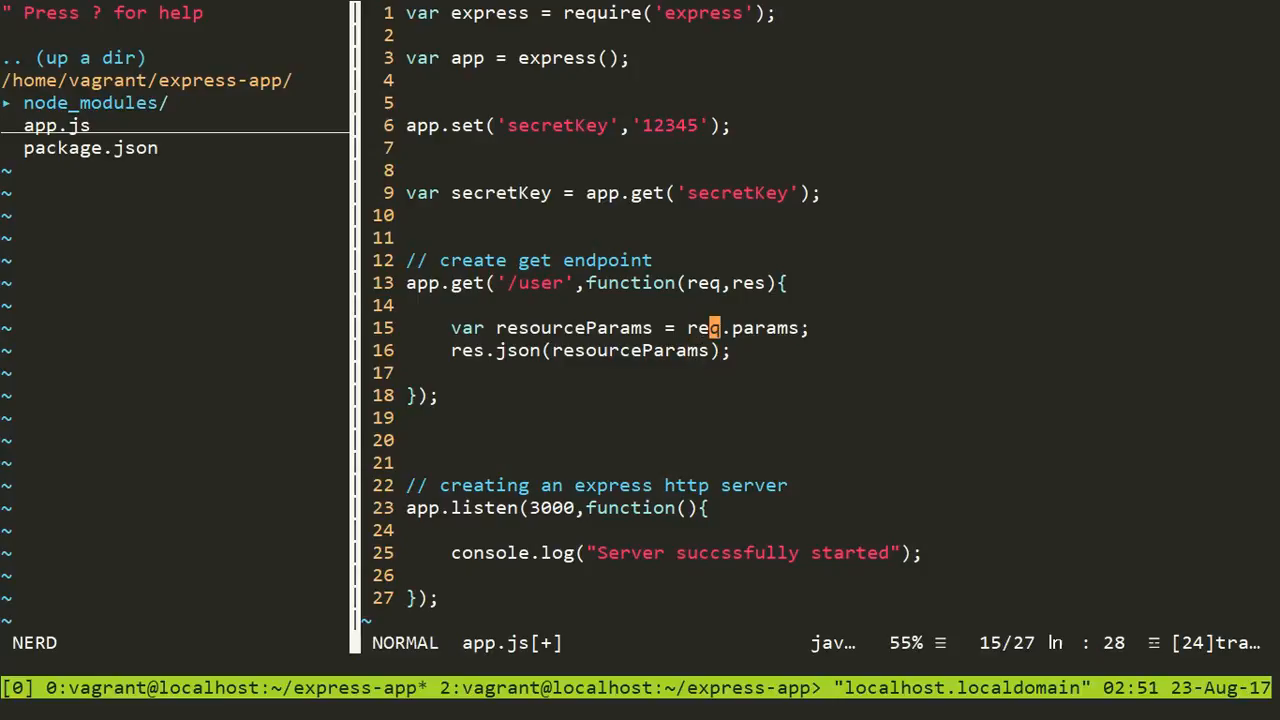
pyautogui.moveTo(759, 327)
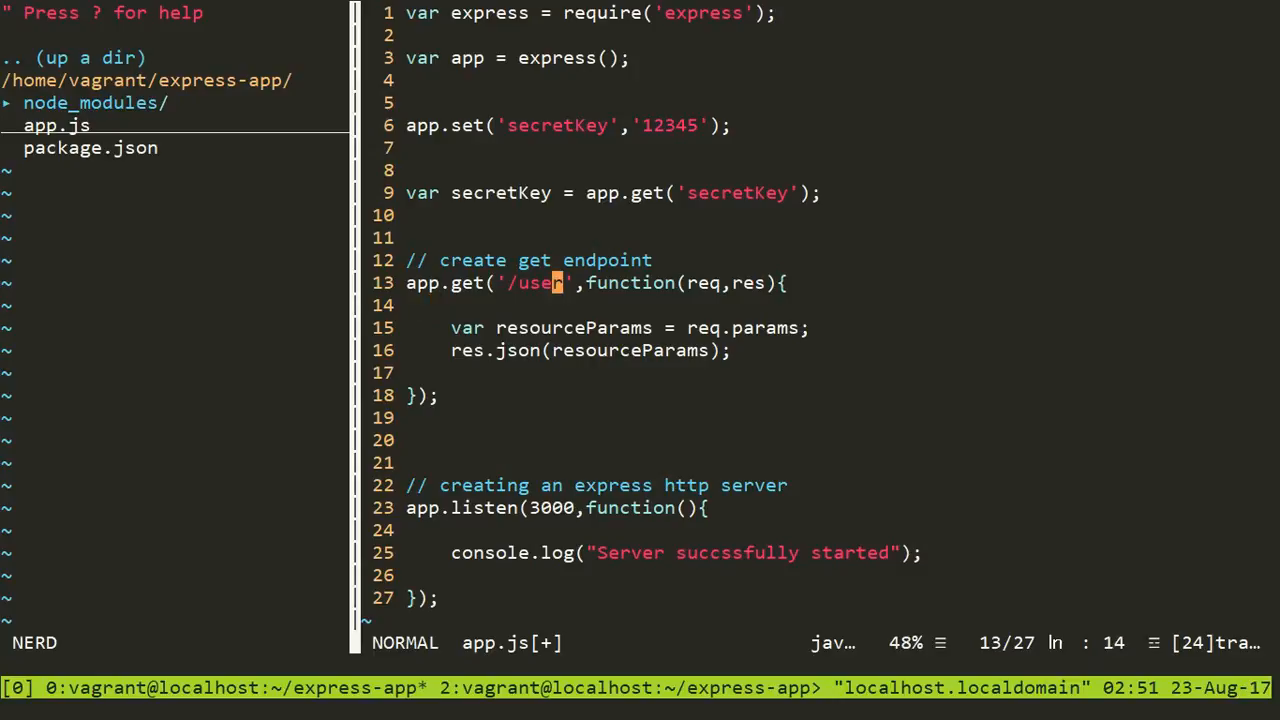
# Step: Extend the app.get route path with /name/:userName
pyautogui.write('/')
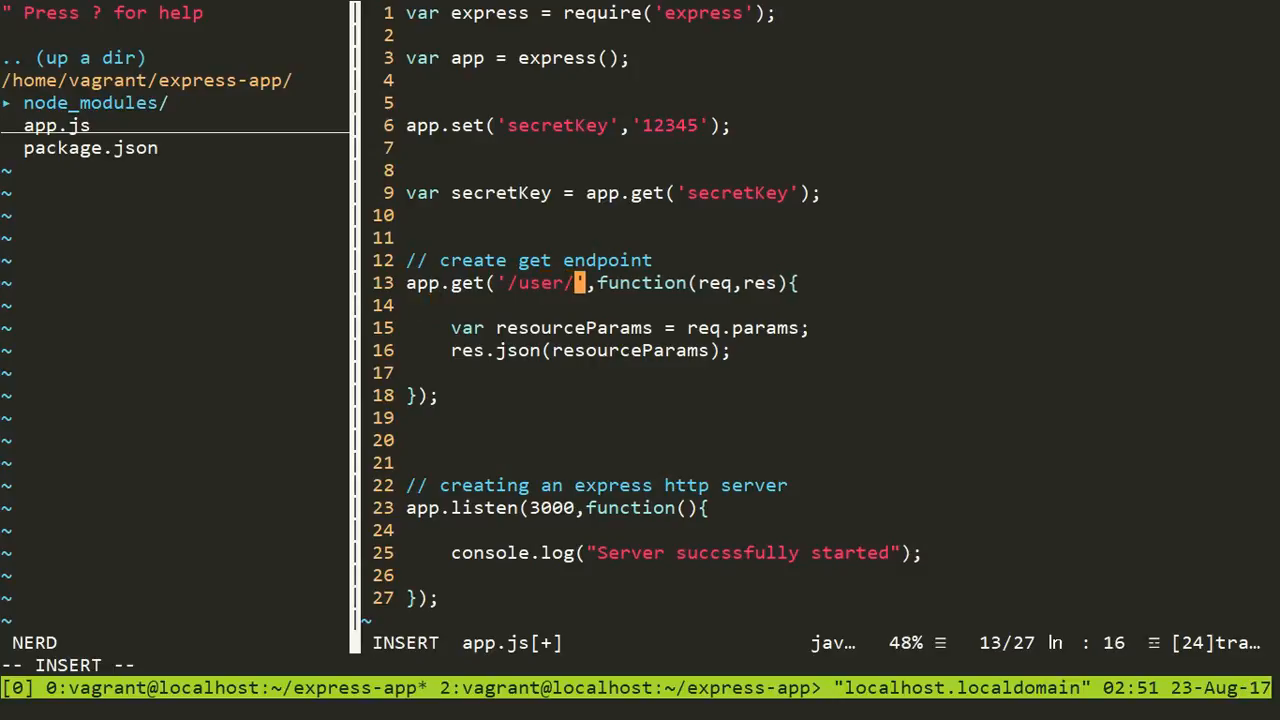
pyautogui.write('name')
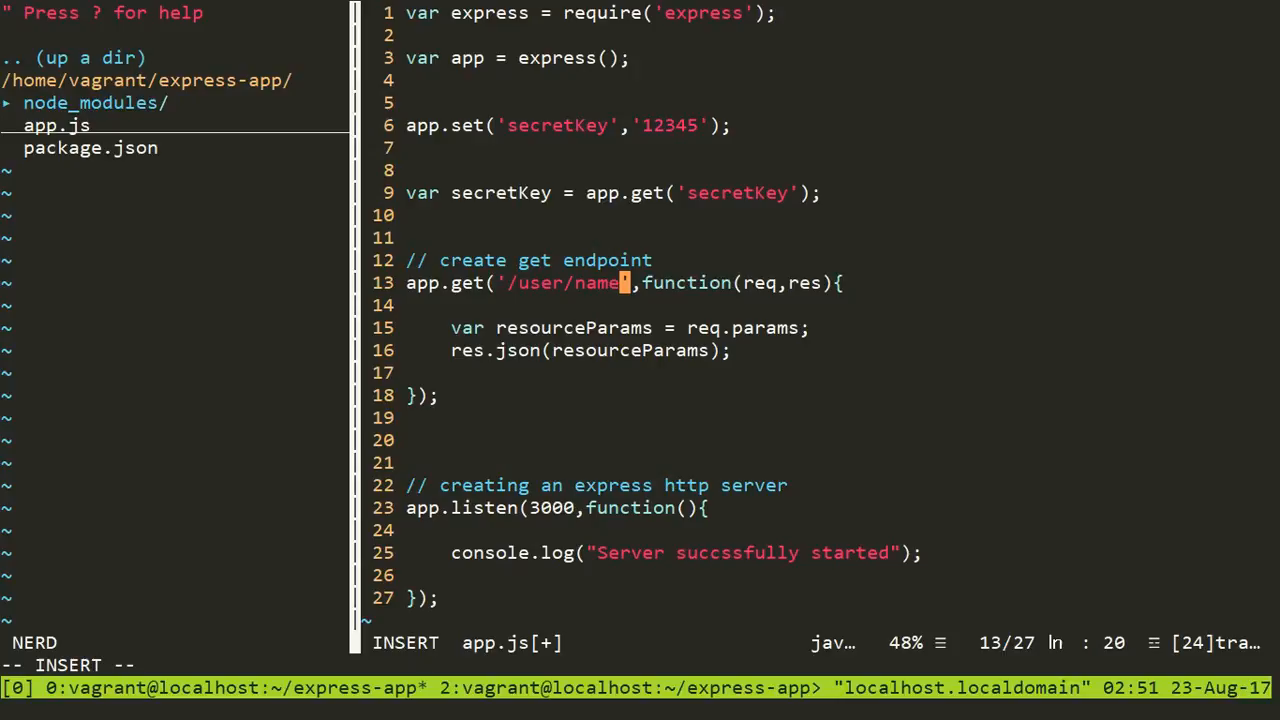
pyautogui.write(':use')
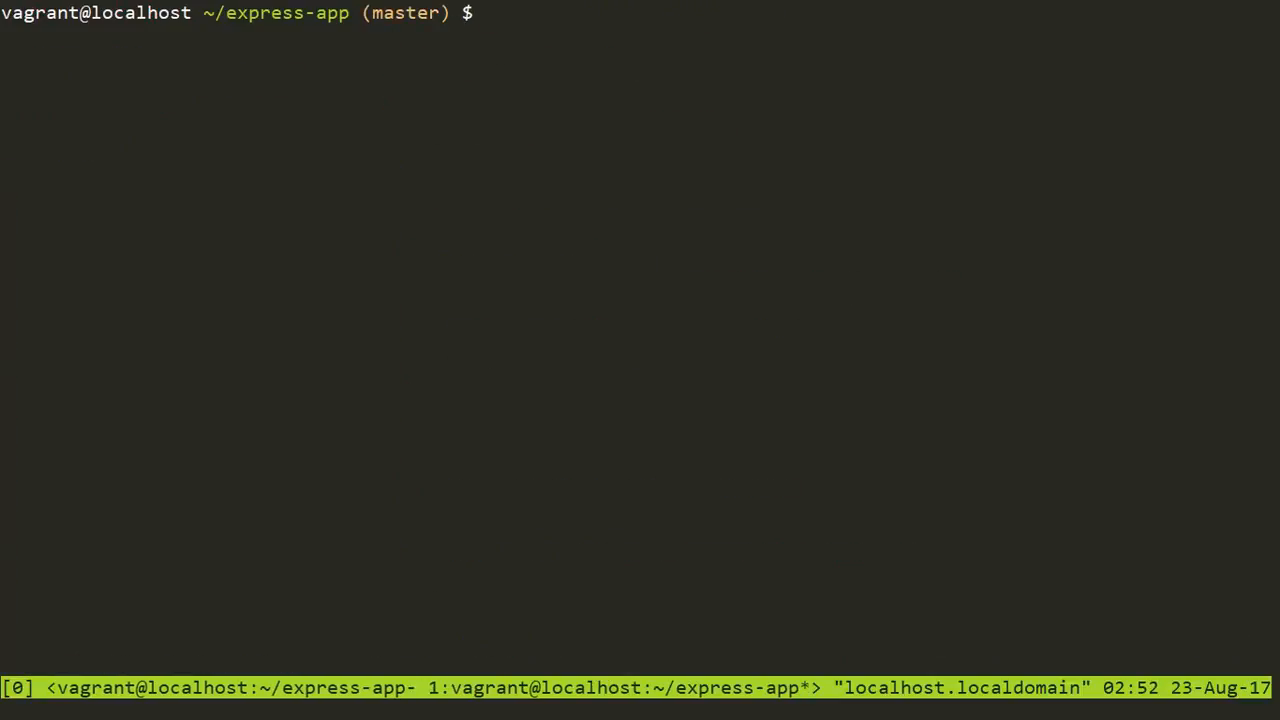
# Step: Check the network address with ifconfig, then start the server with node app.js
pyautogui.write('node')
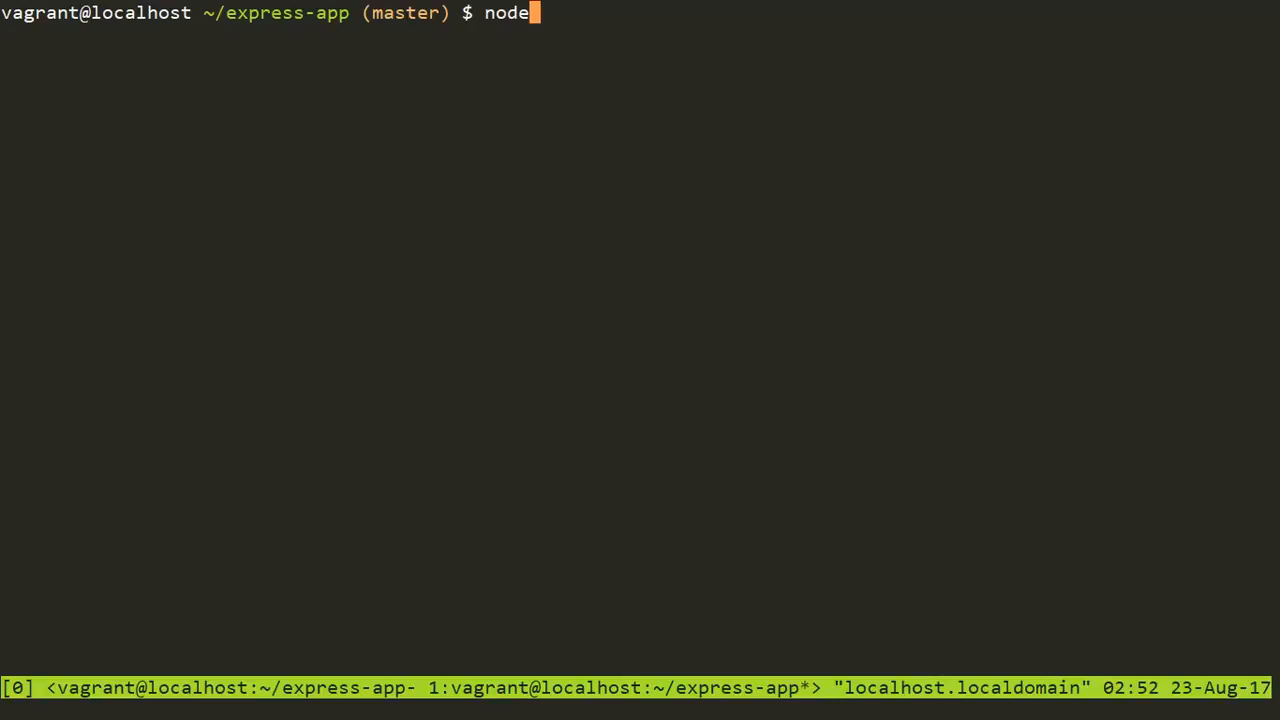
pyautogui.press('ctrl+u')
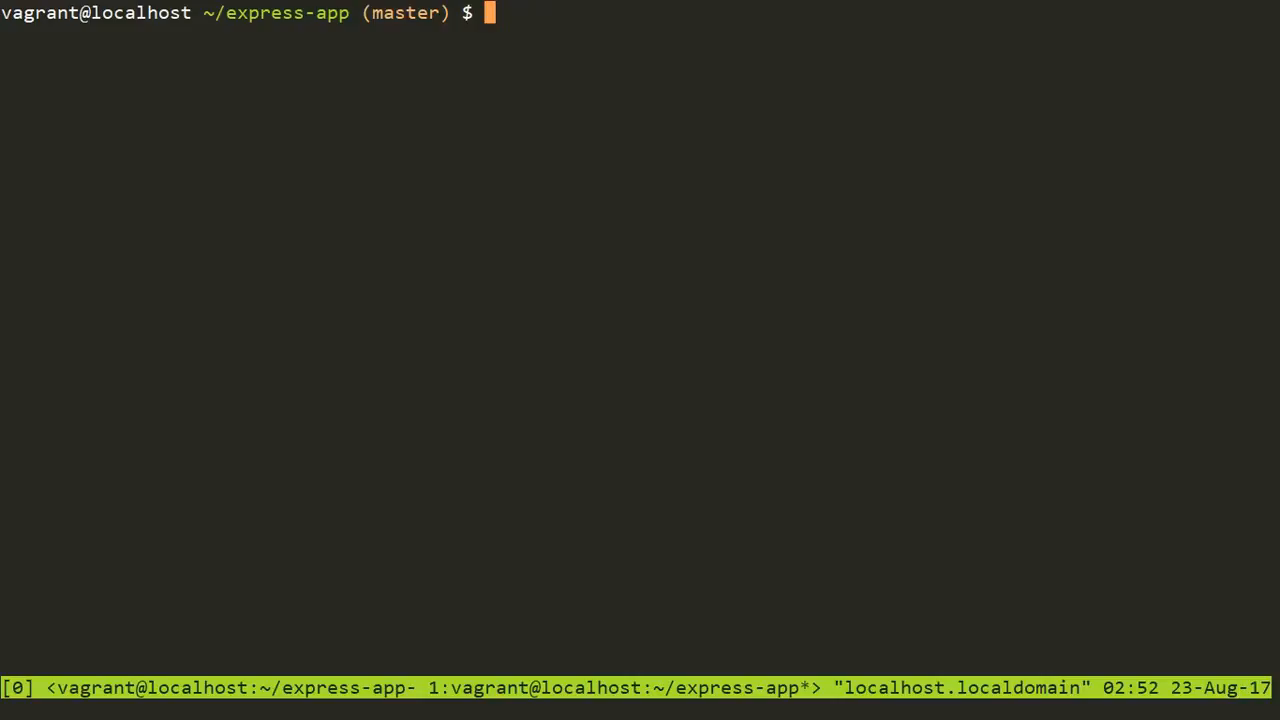
pyautogui.write('ifconfig')
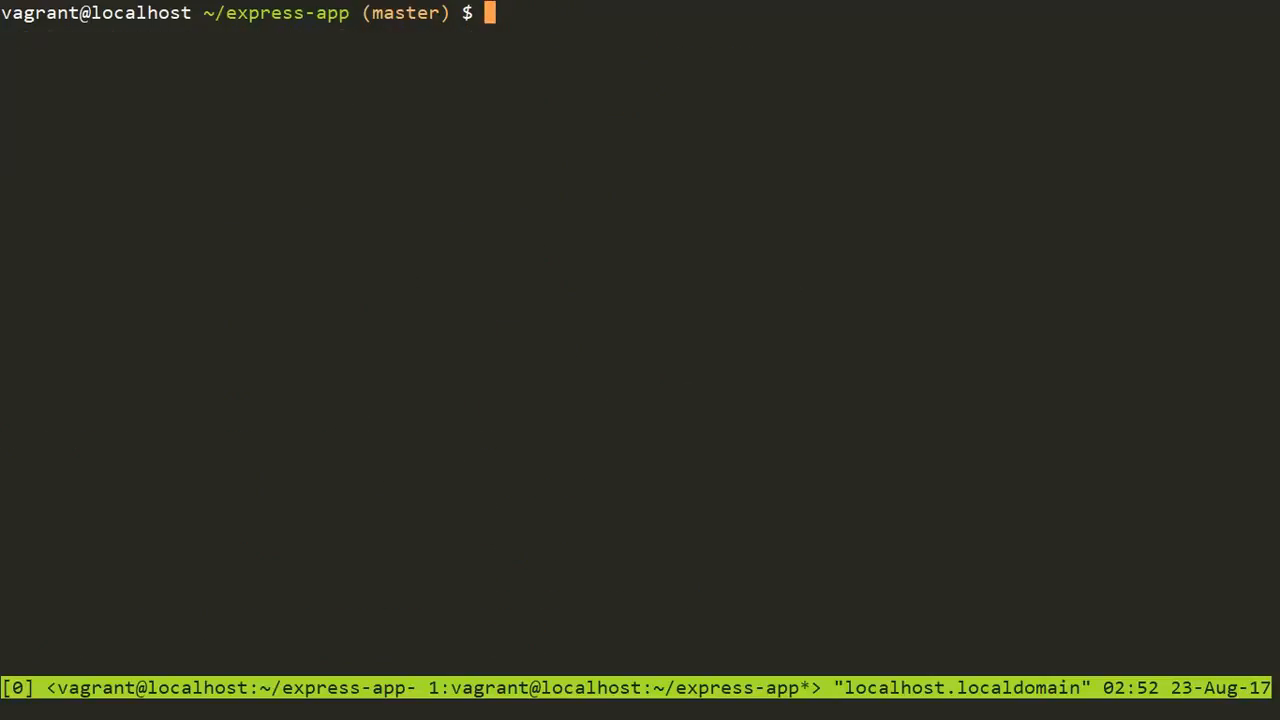
pyautogui.write('node app.js')
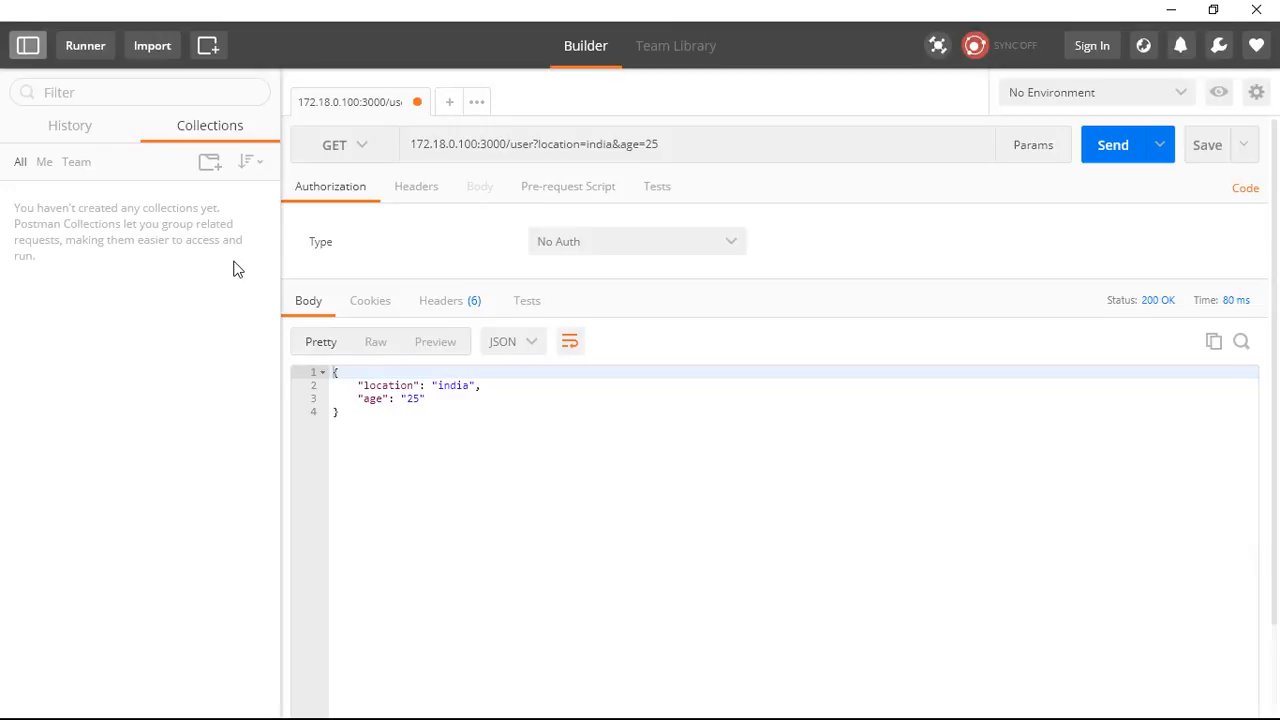
pyautogui.moveTo(640, 33)
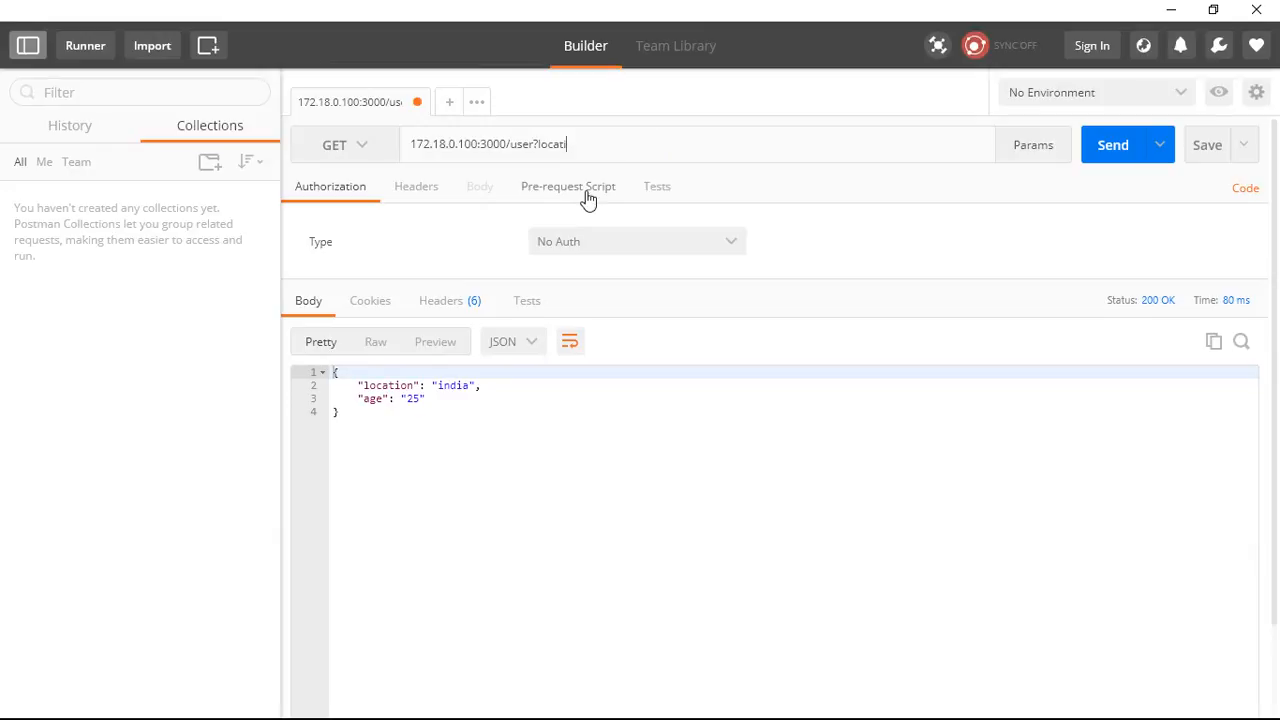
# Step: Send a GET to /user/name/john in Postman, then bring the Vim window forward
pyautogui.press('Backspace')
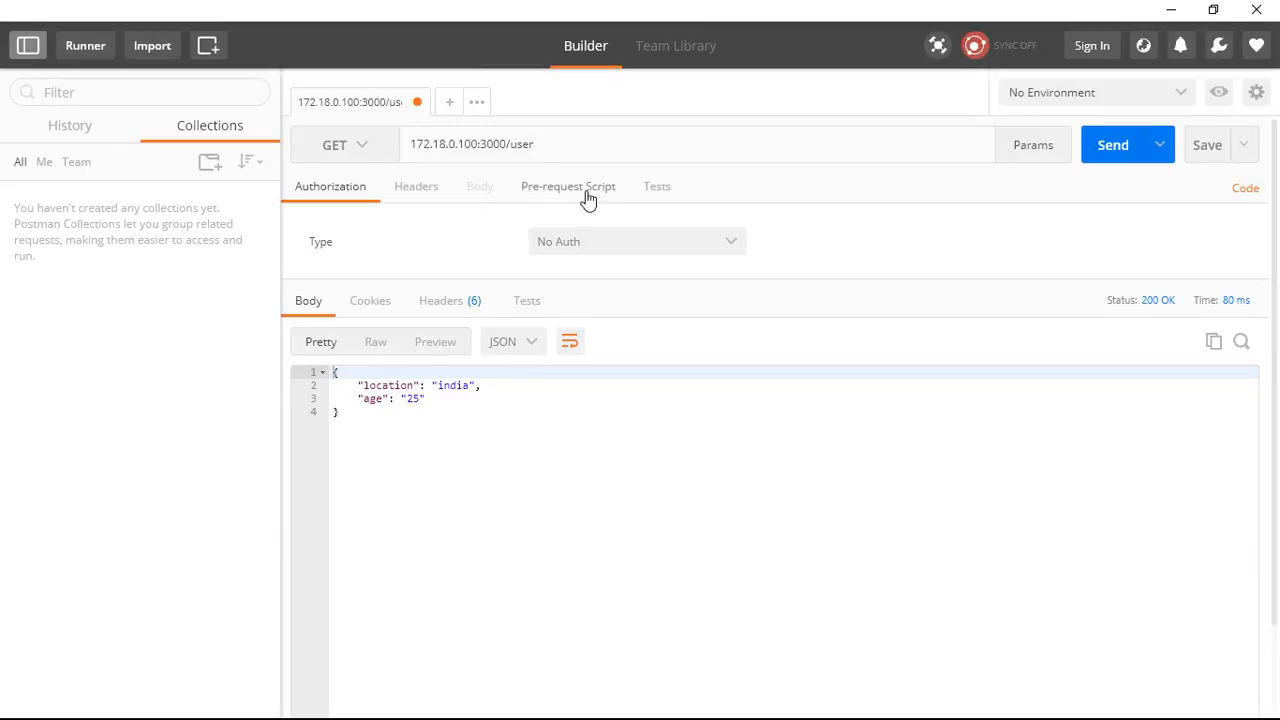
pyautogui.write('name/')
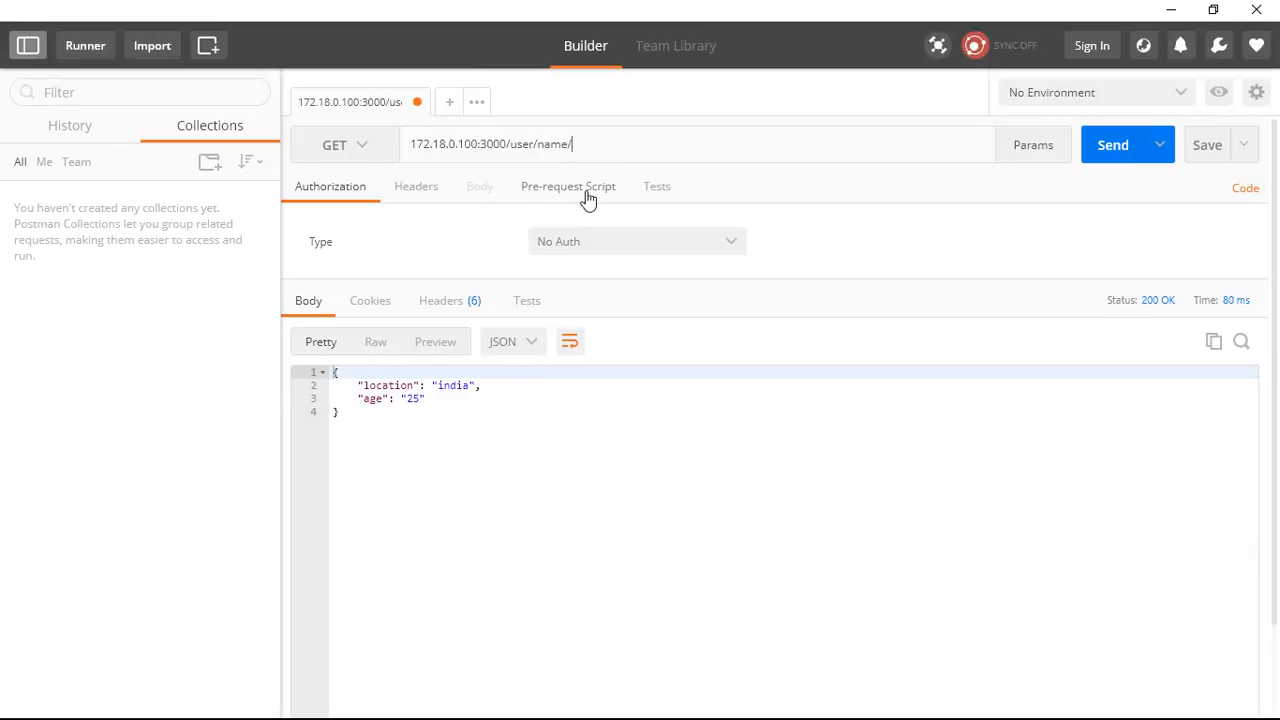
pyautogui.write('john')
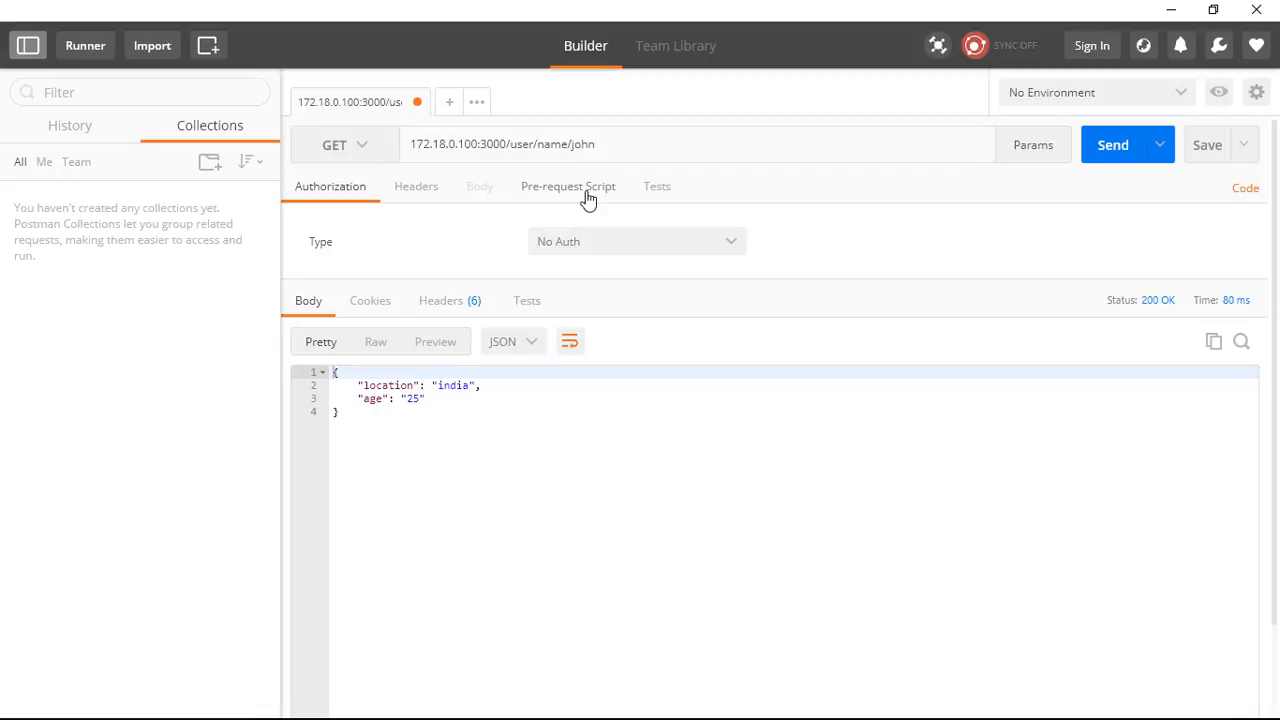
pyautogui.click(1113, 144)
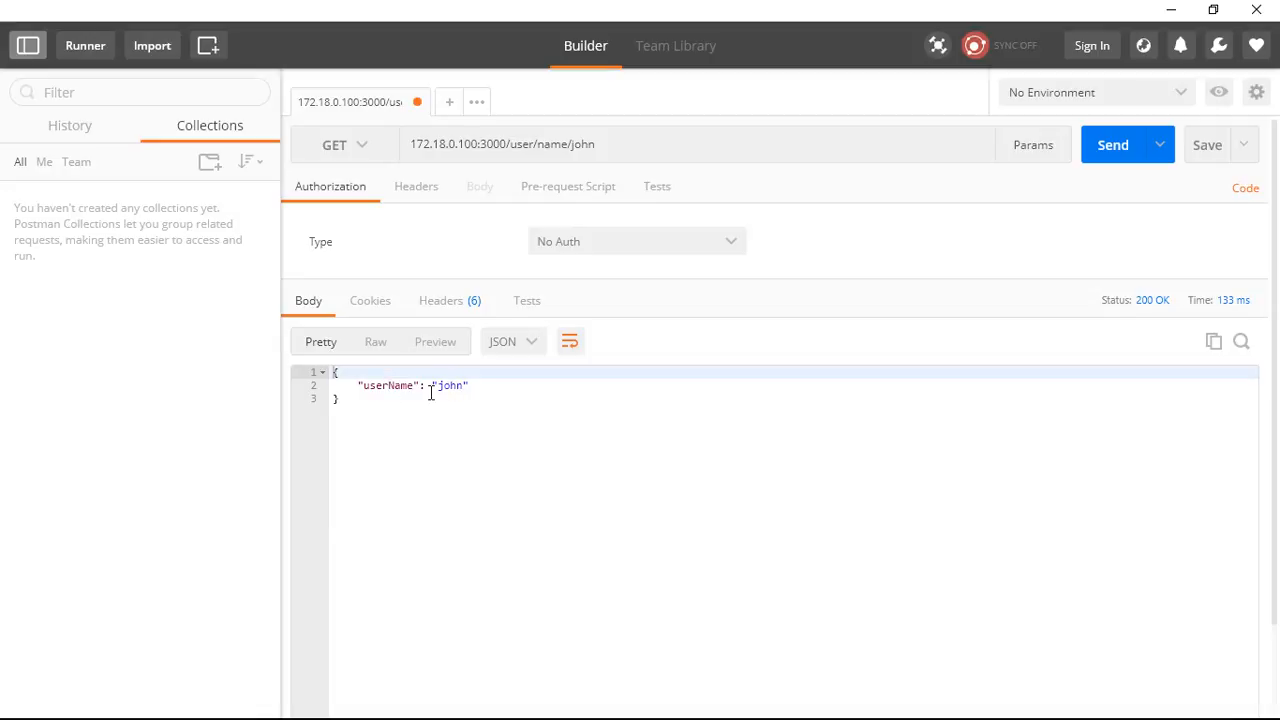
pyautogui.press('alt+tab')
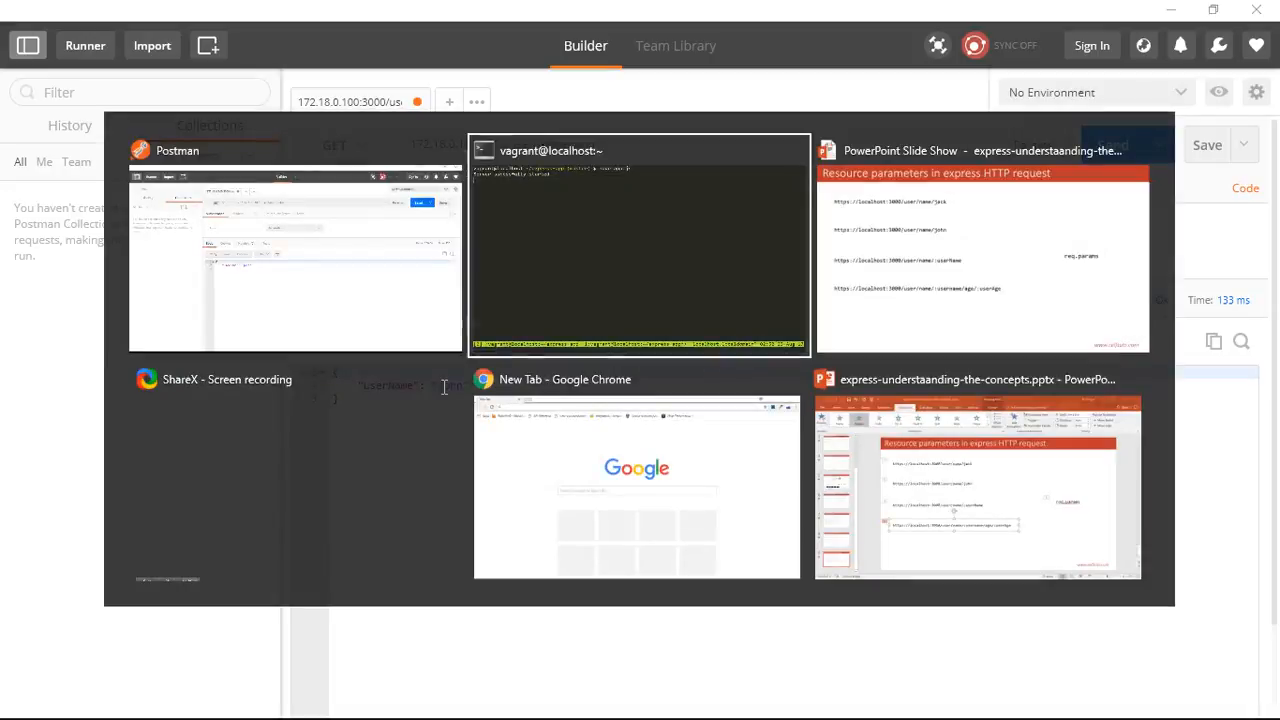
pyautogui.click(638, 240)
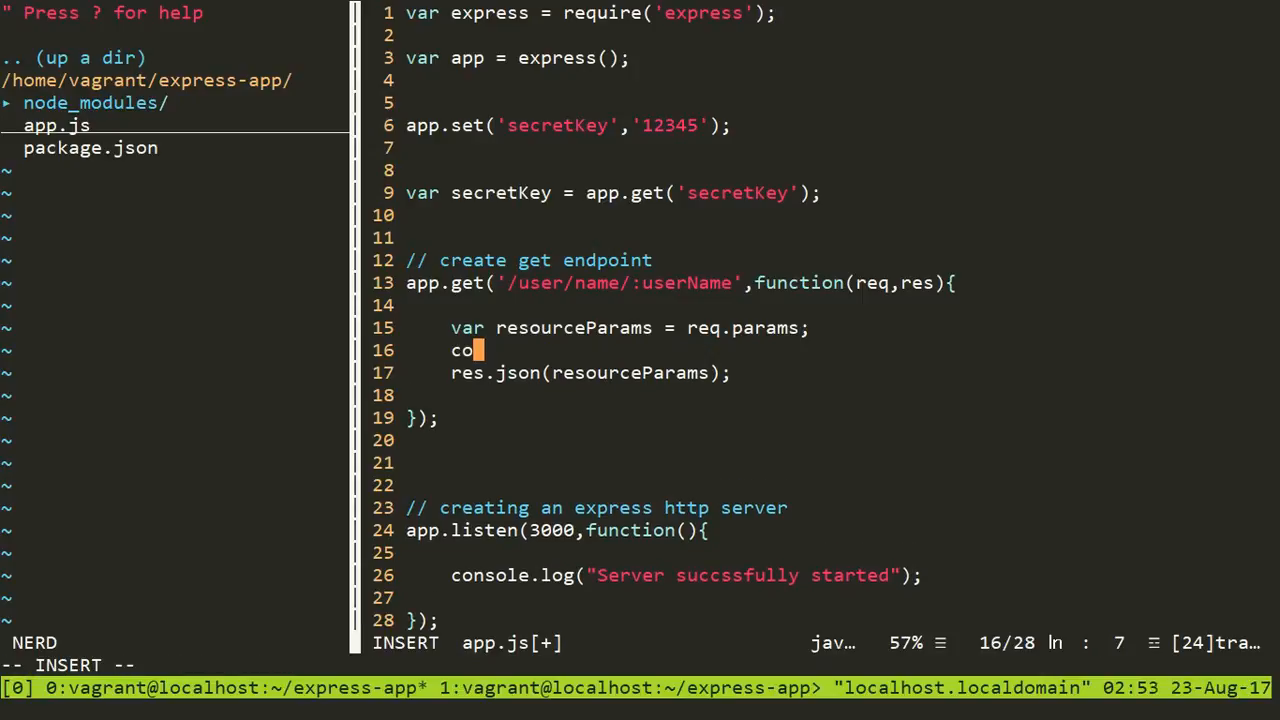
# Step: Add console.log(req.params.userName); to the /user handler on line 16
pyautogui.write('nsole.log(')
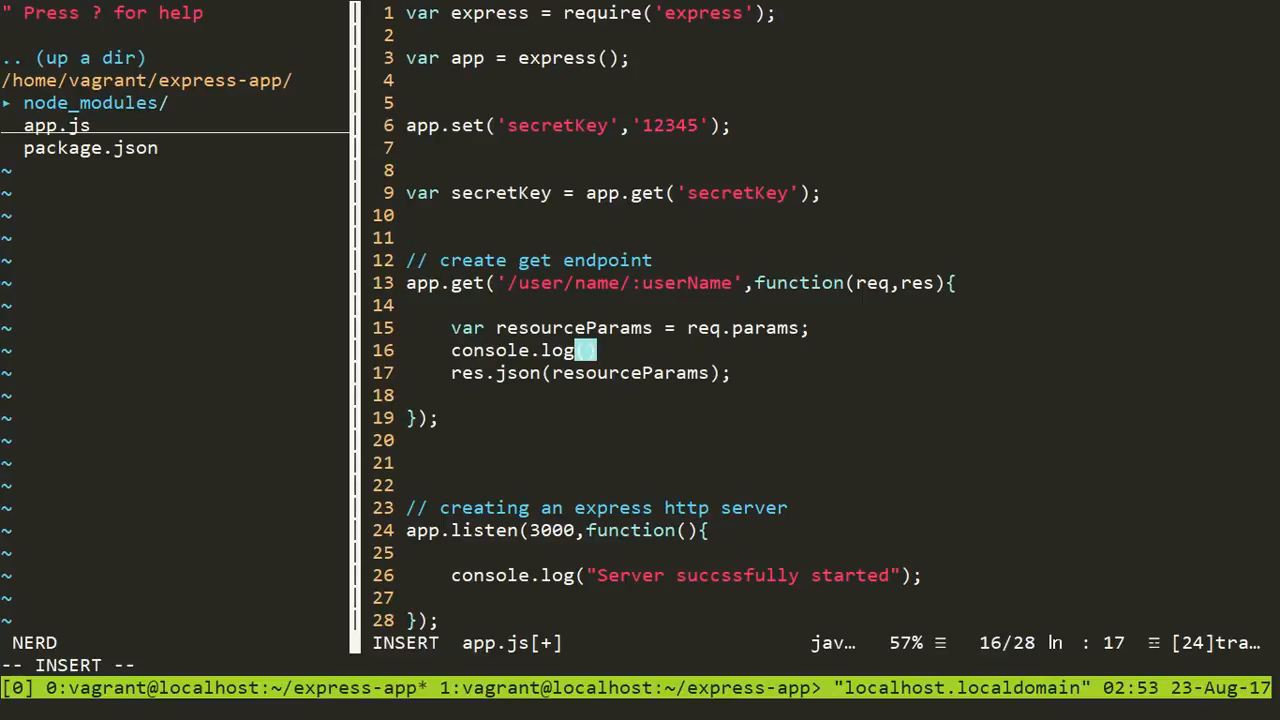
pyautogui.write('resourceParams')
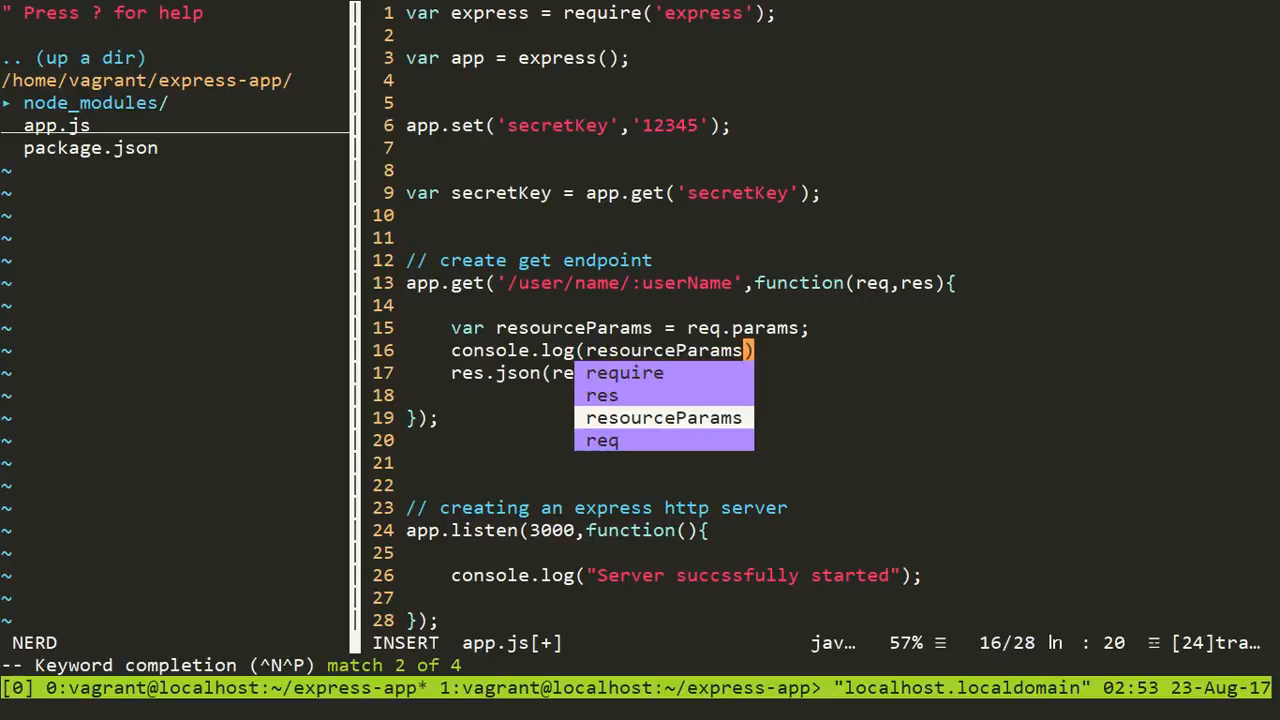
pyautogui.write('req.')
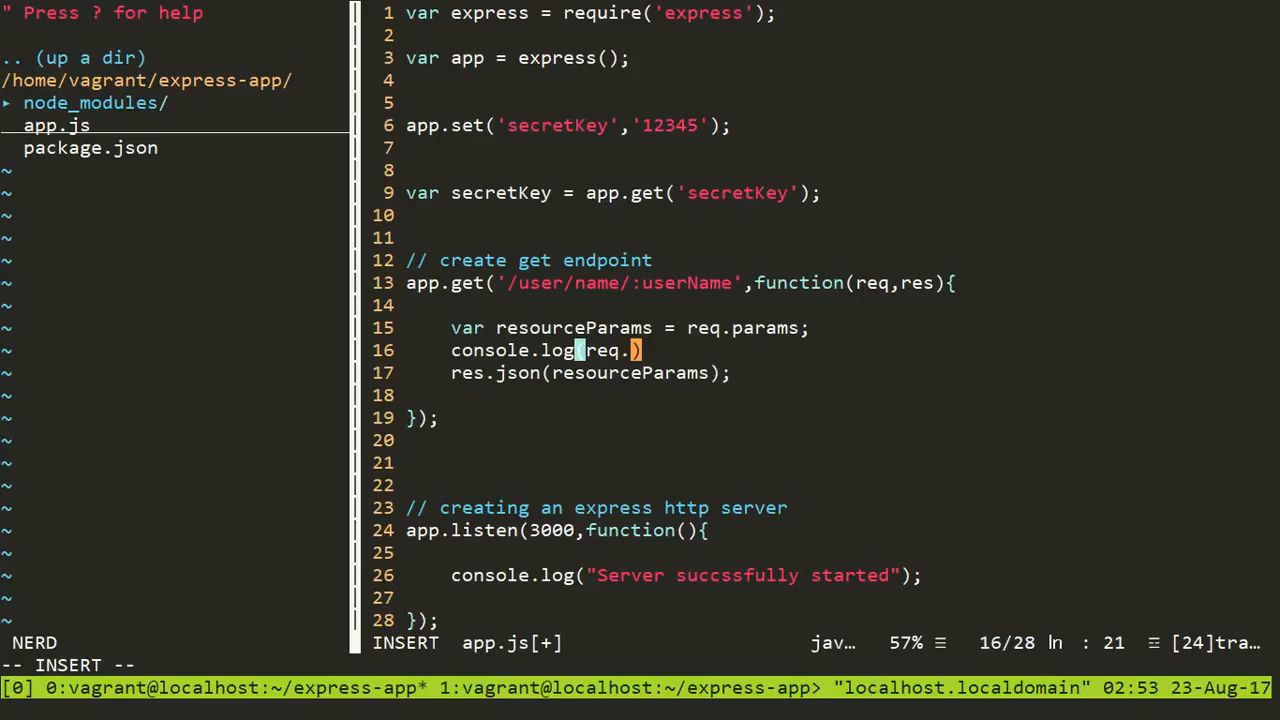
pyautogui.write('params.u')
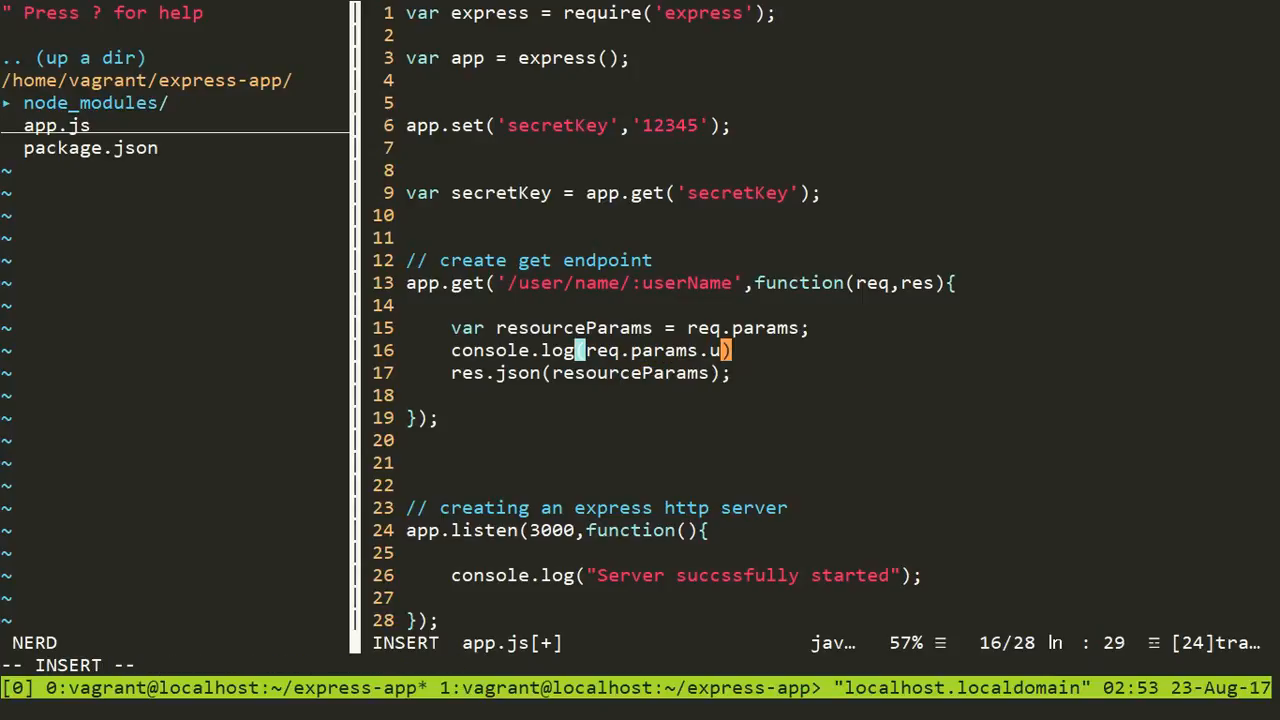
pyautogui.write('serName')
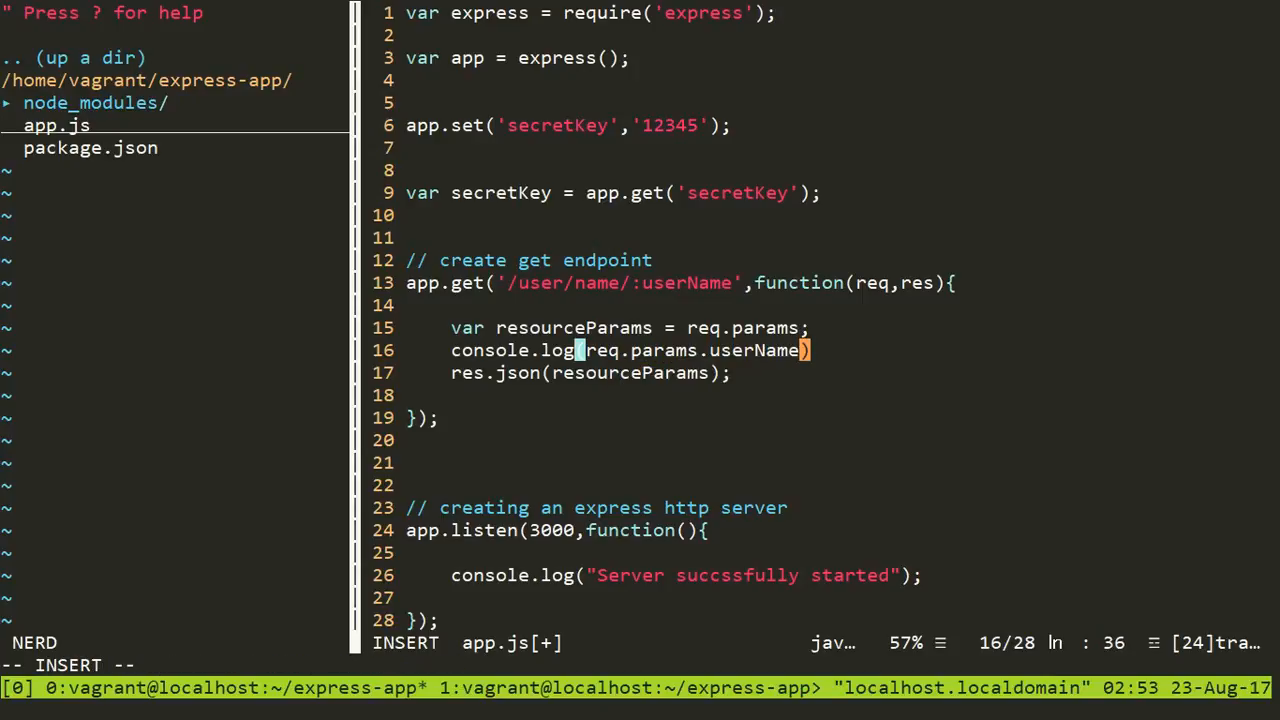
pyautogui.press('Escape')
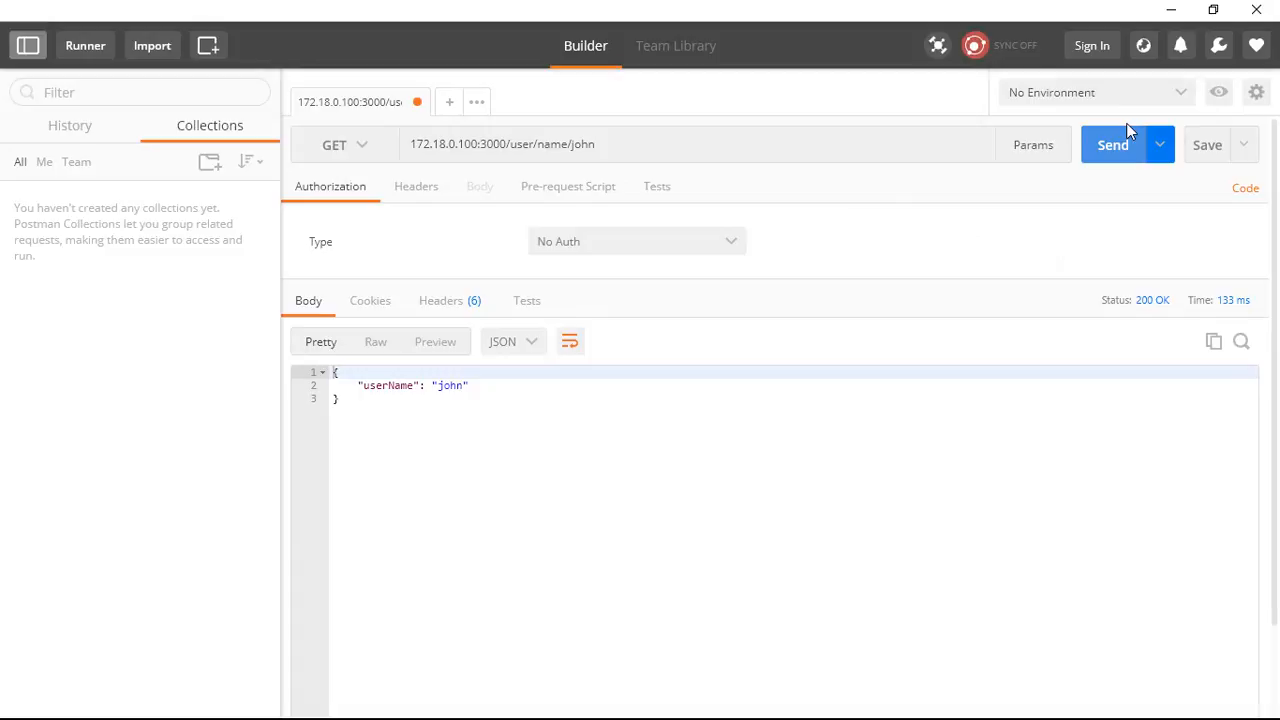
# Step: Resend the /user/name/john GET request from Postman
pyautogui.click(1112, 144)
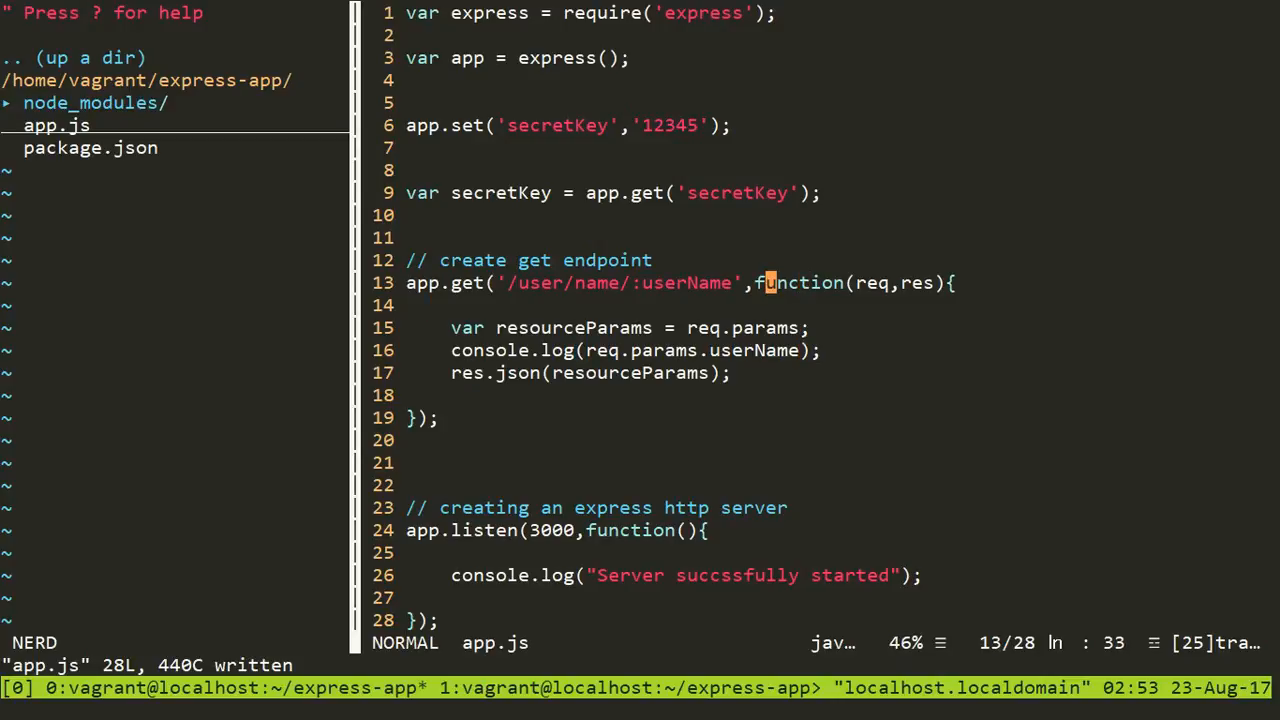
# Step: Append /age/:userAge to the route string on line 13 and save app.js
pyautogui.write('/')
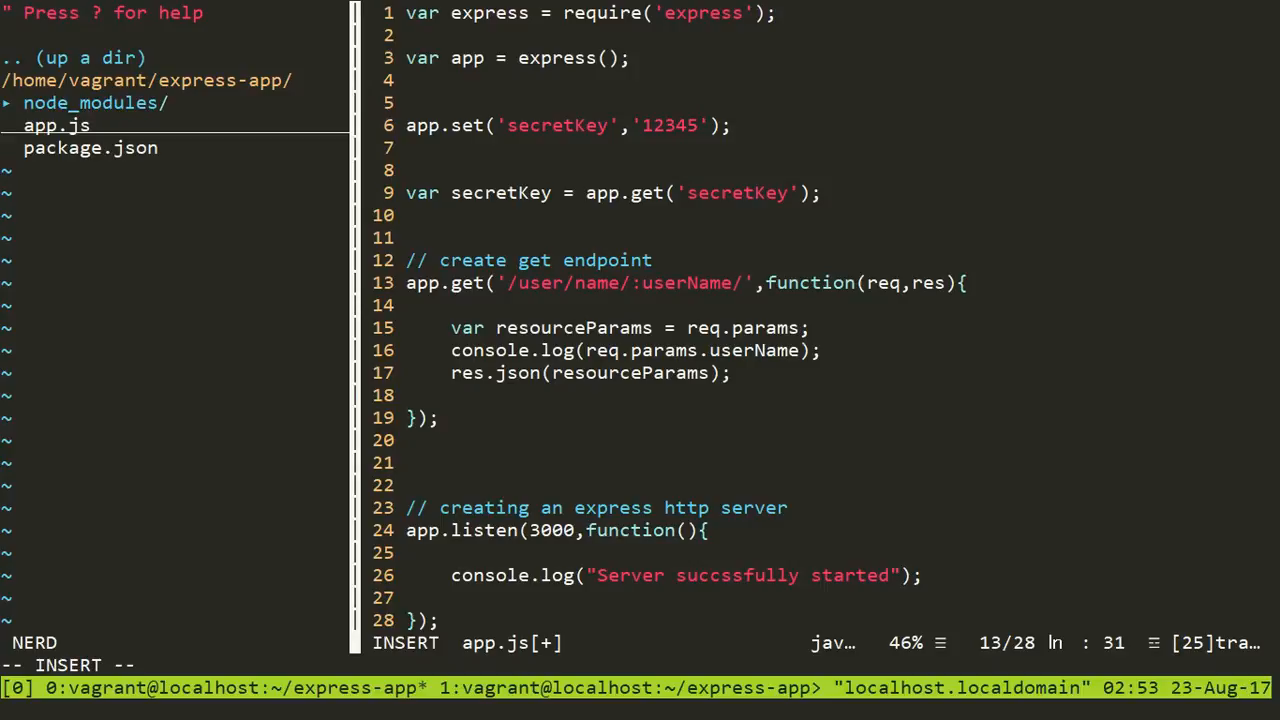
pyautogui.write('age/')
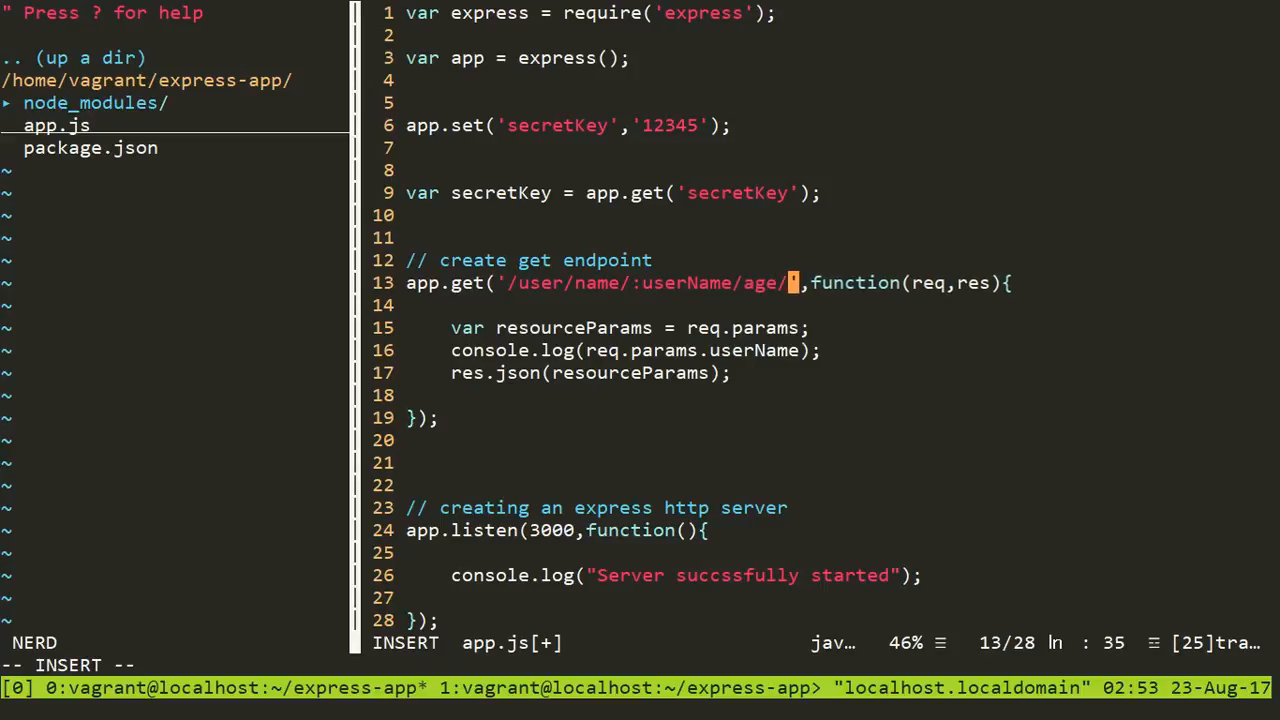
pyautogui.write(':')
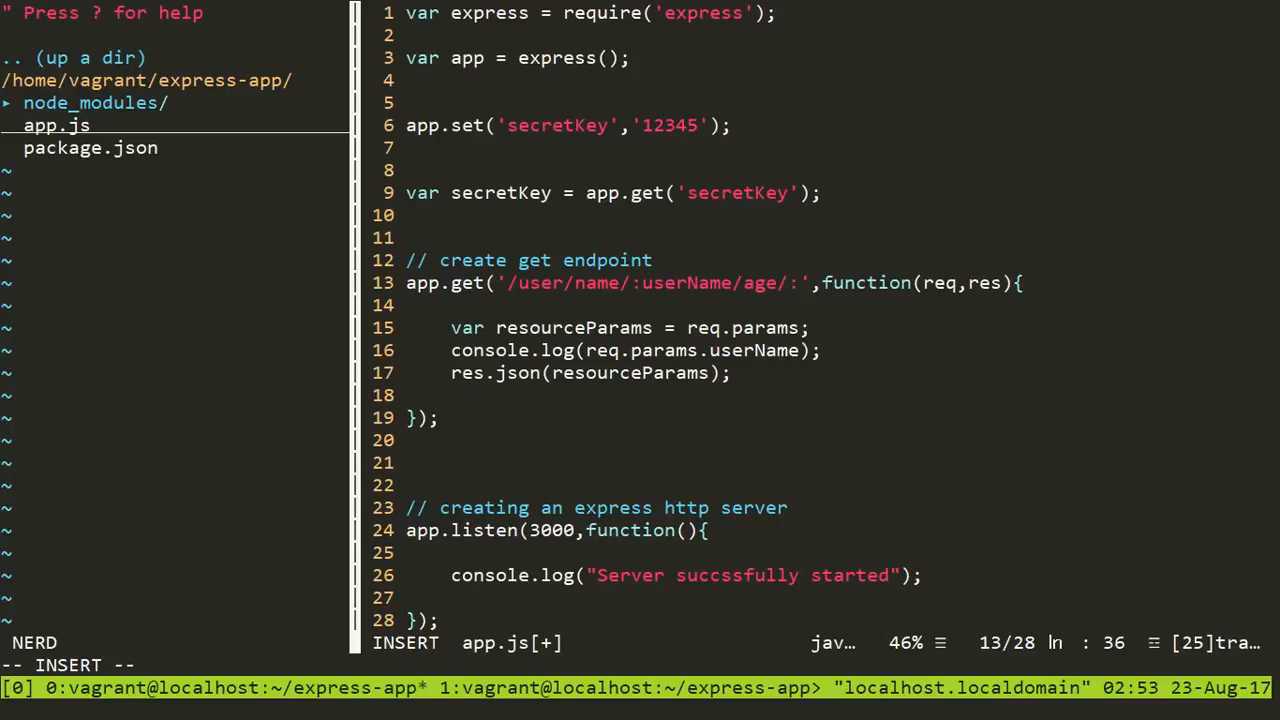
pyautogui.write('user')
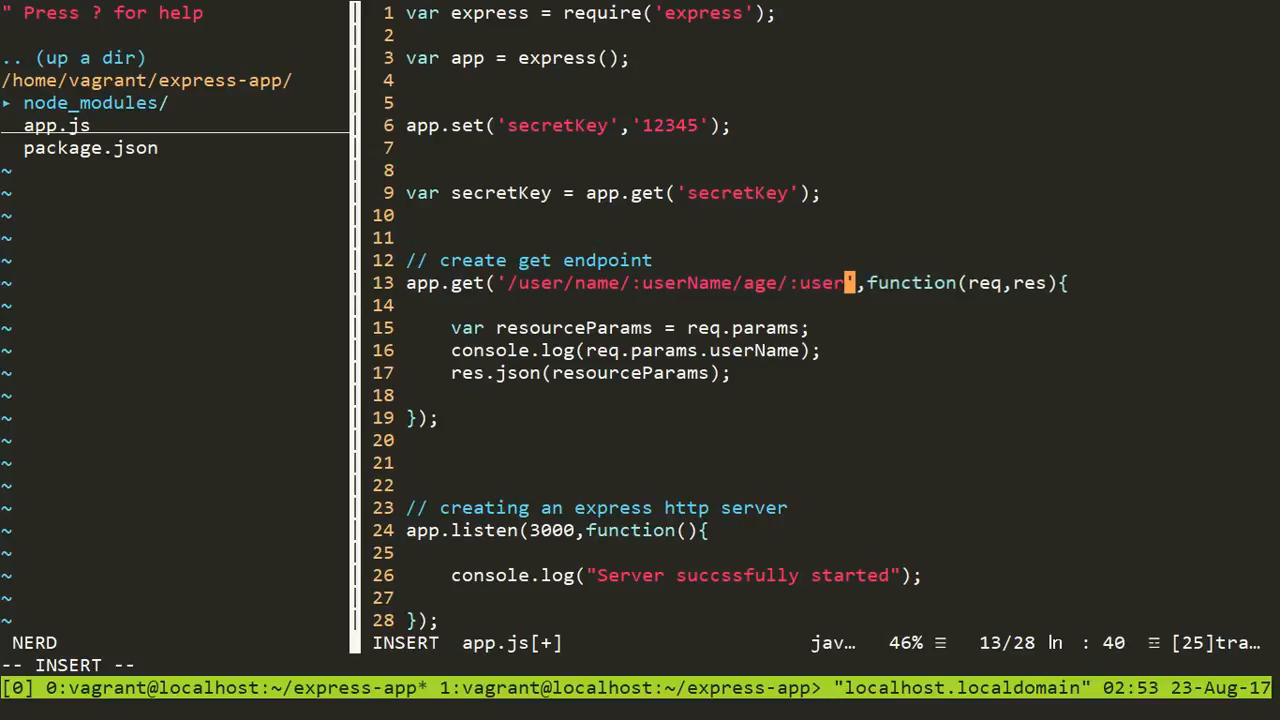
pyautogui.write('Age')
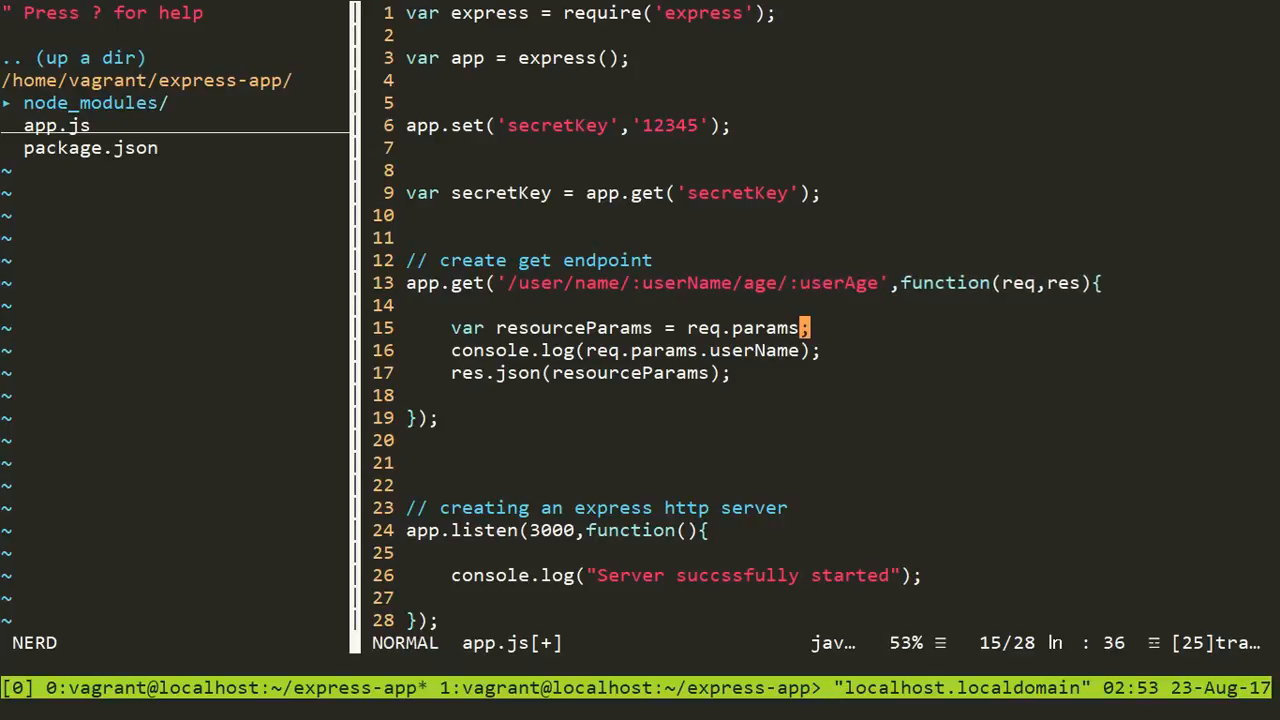
pyautogui.press('dd')
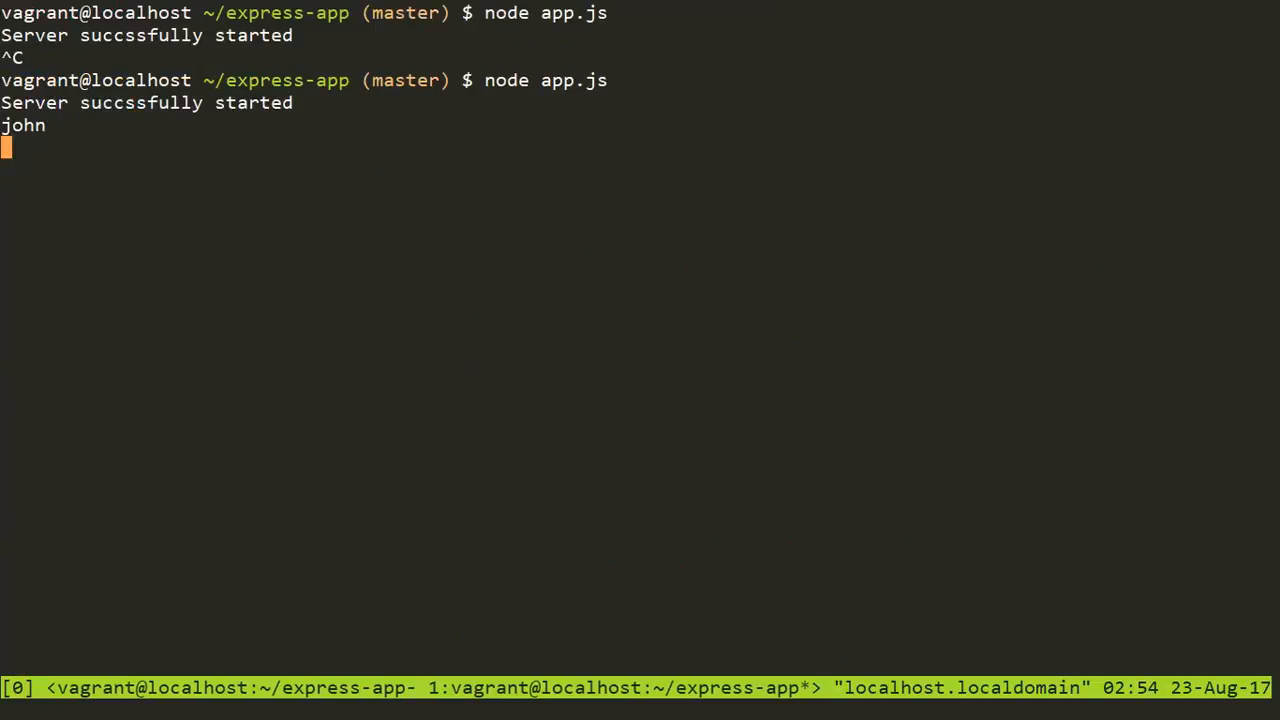
# Step: Append /age/25 to the Postman request URL, send it, then switch windows
pyautogui.press('ctrl+c')
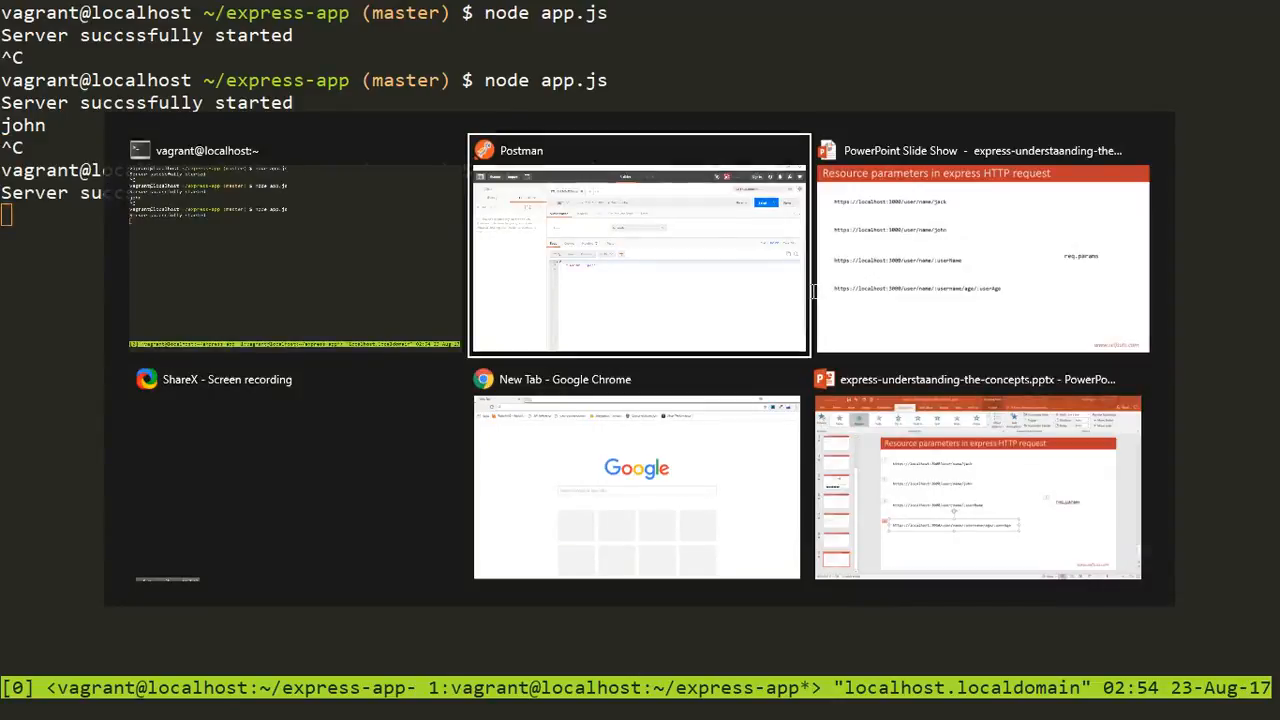
pyautogui.click(638, 245)
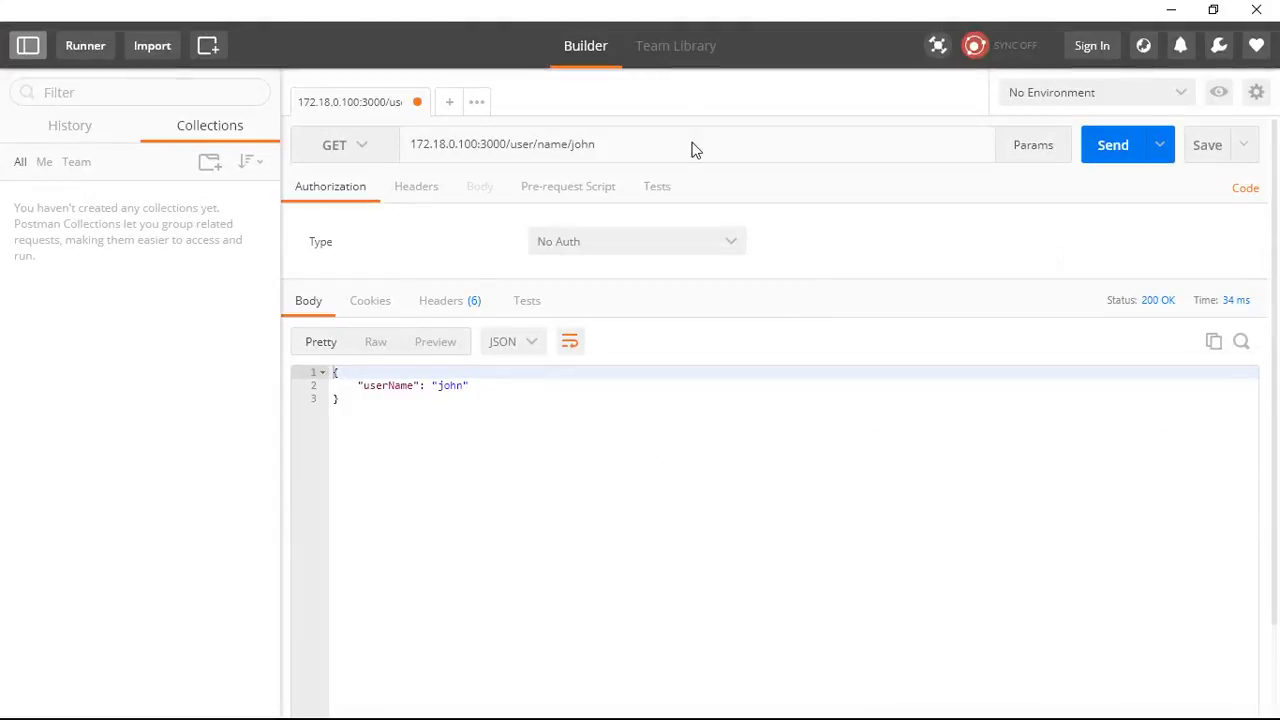
pyautogui.write('/age')
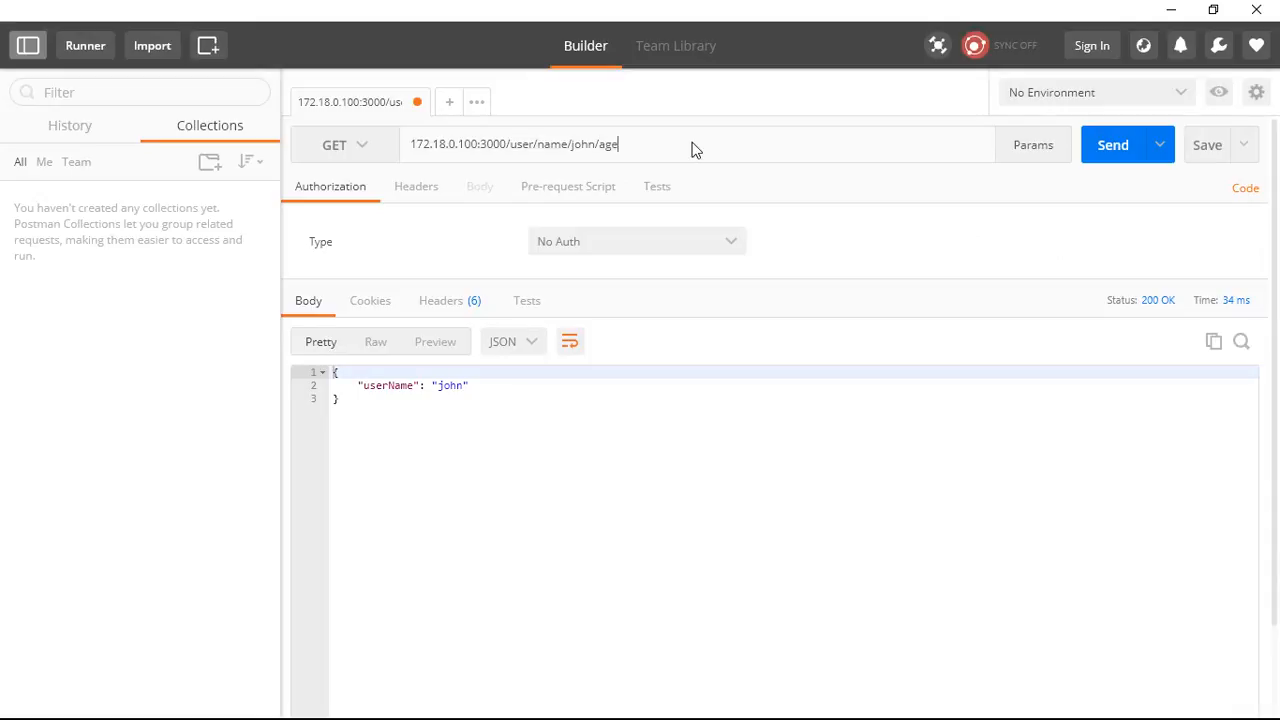
pyautogui.write('/25')
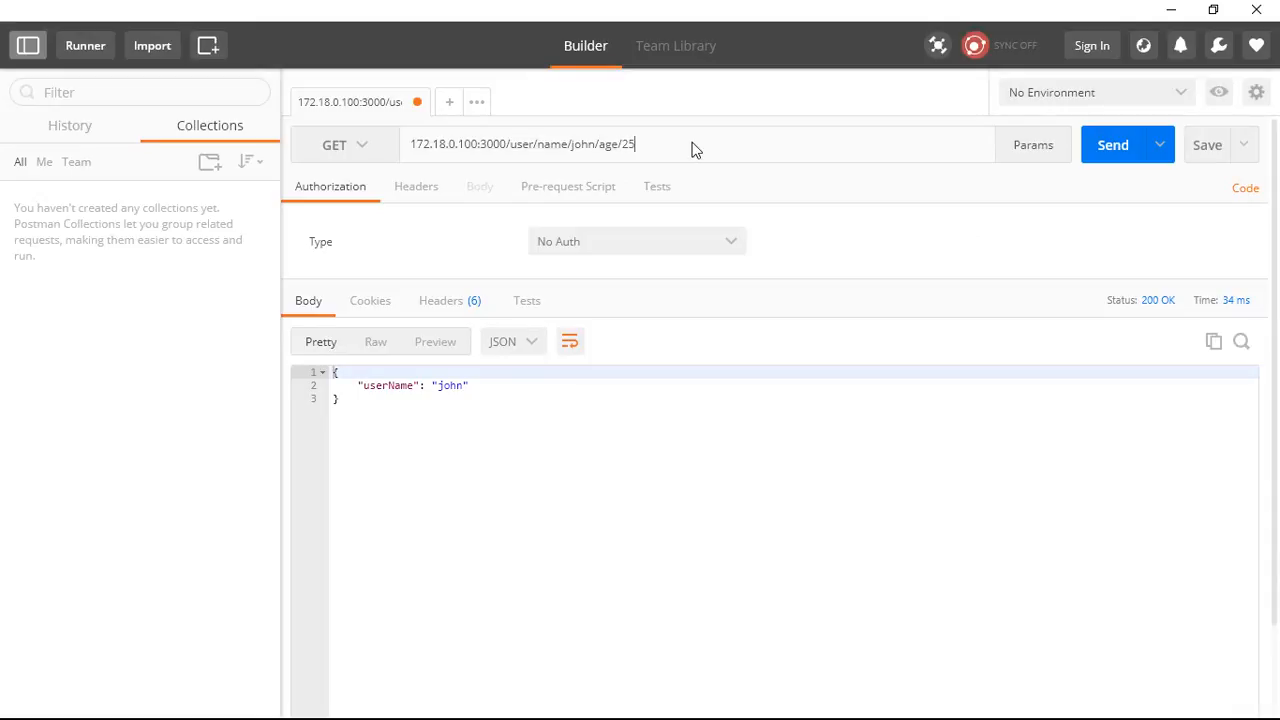
pyautogui.click(1113, 144)
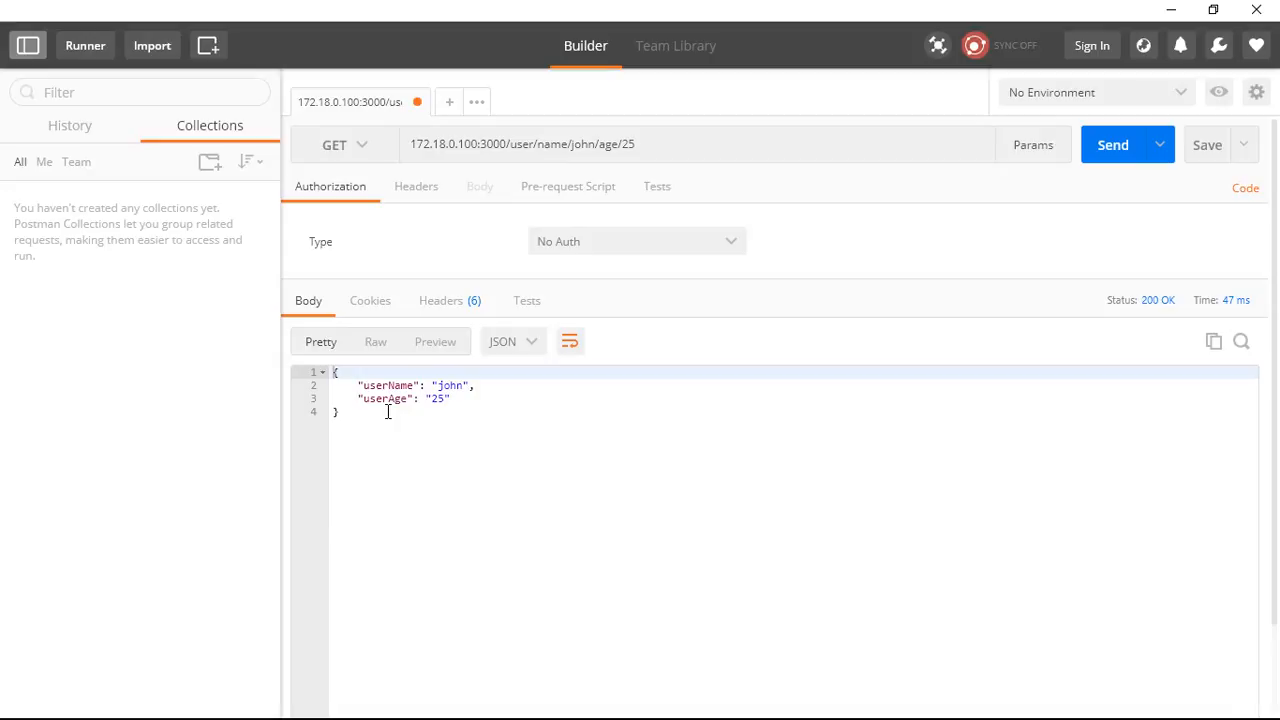
pyautogui.press('alt+tab')
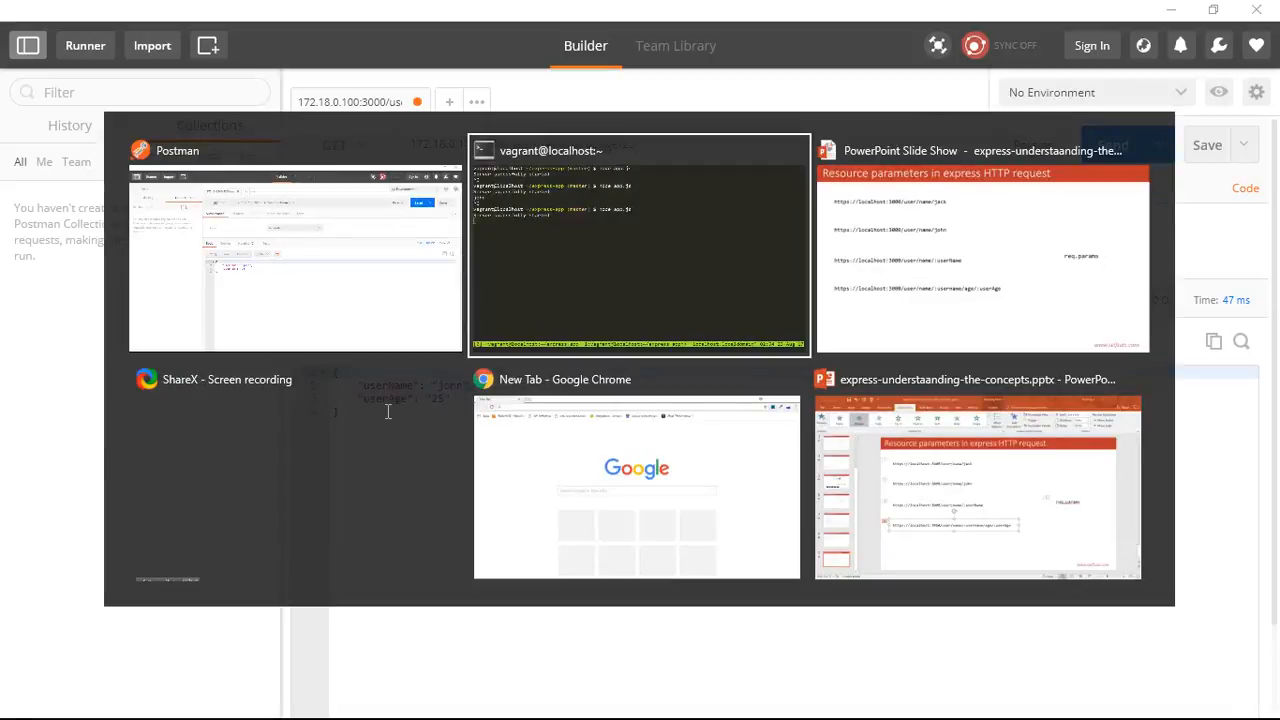